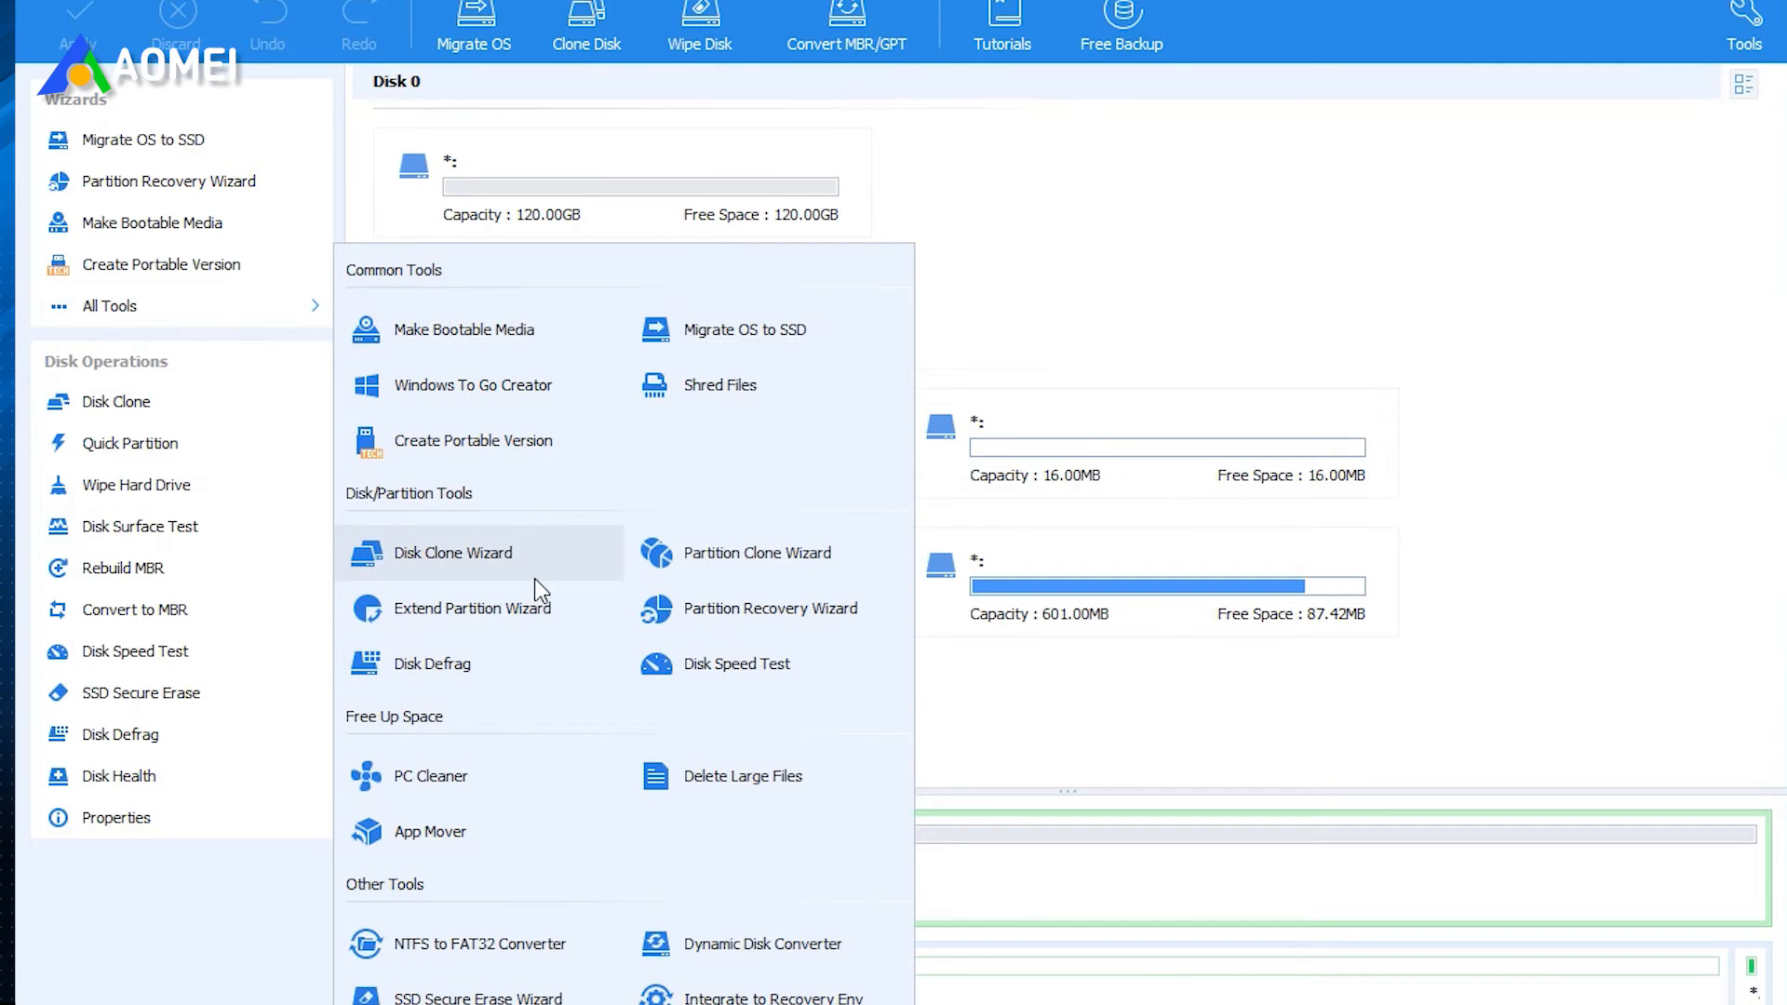
Step: Start Migrate OS to SSD, targeting E: New Volume on Disk 0 and deleting all its partitions
{"action": "left_click", "coordinate": [453, 552]}
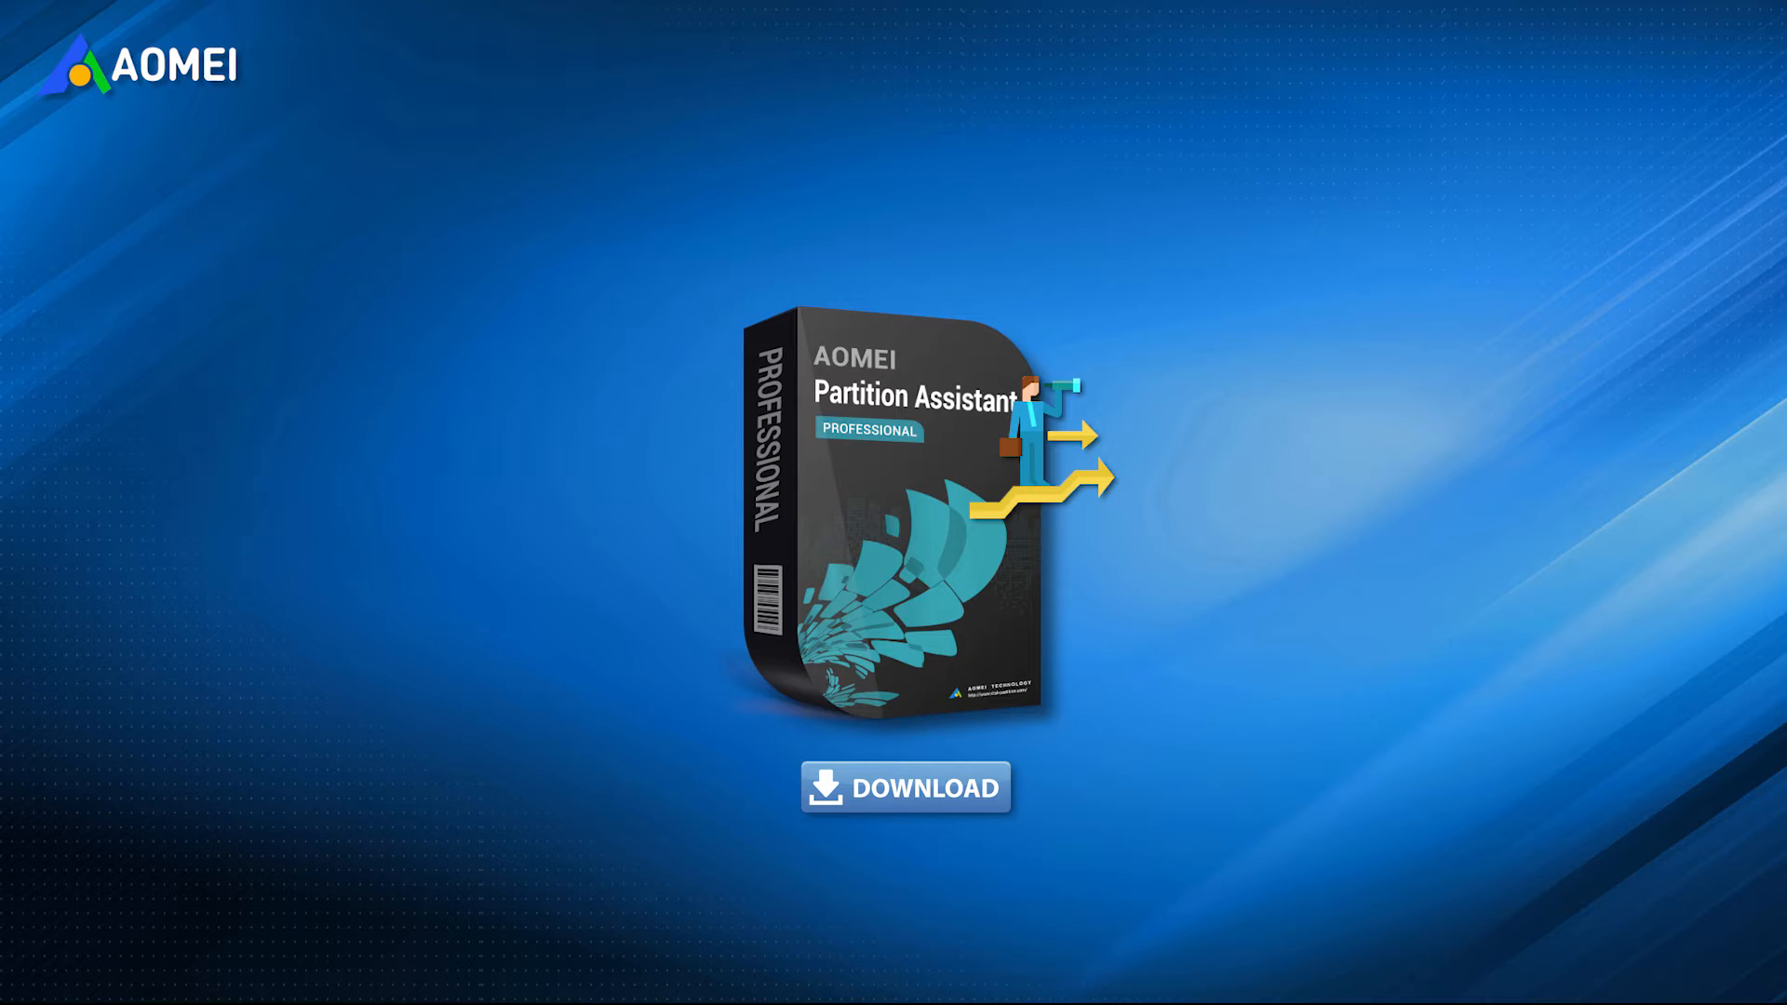
{"action": "left_click", "coordinate": [903, 787]}
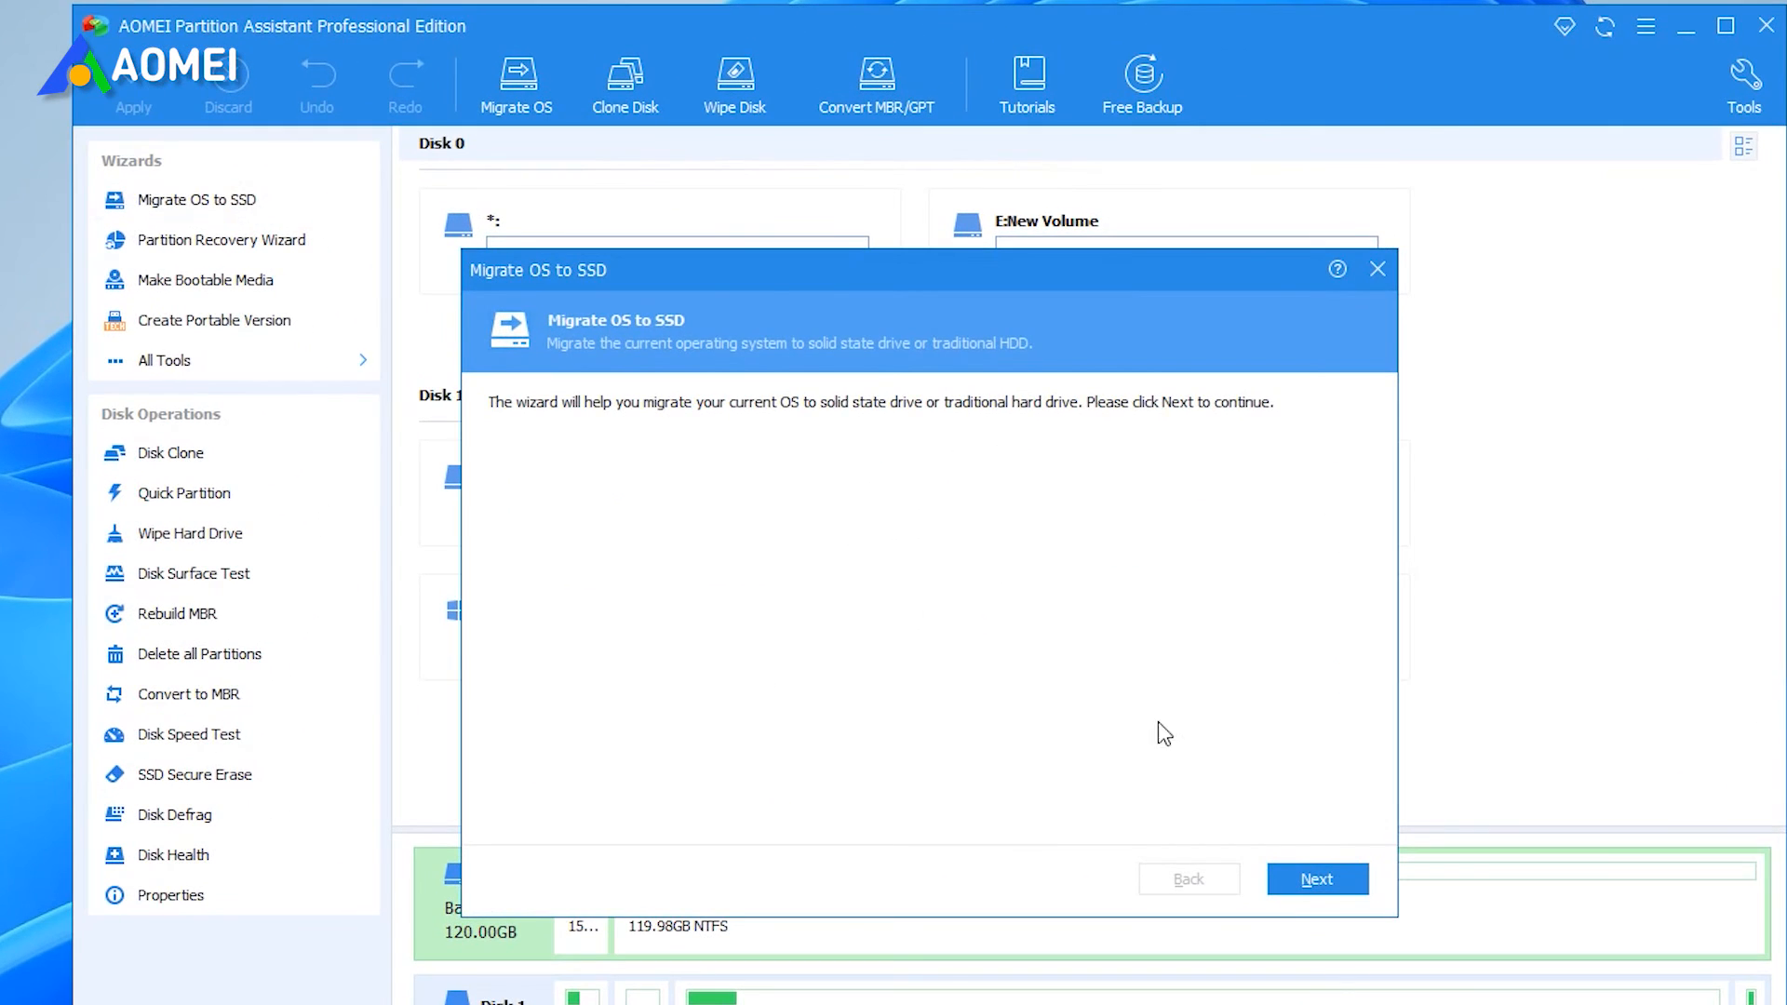
{"action": "left_click", "coordinate": [1315, 879]}
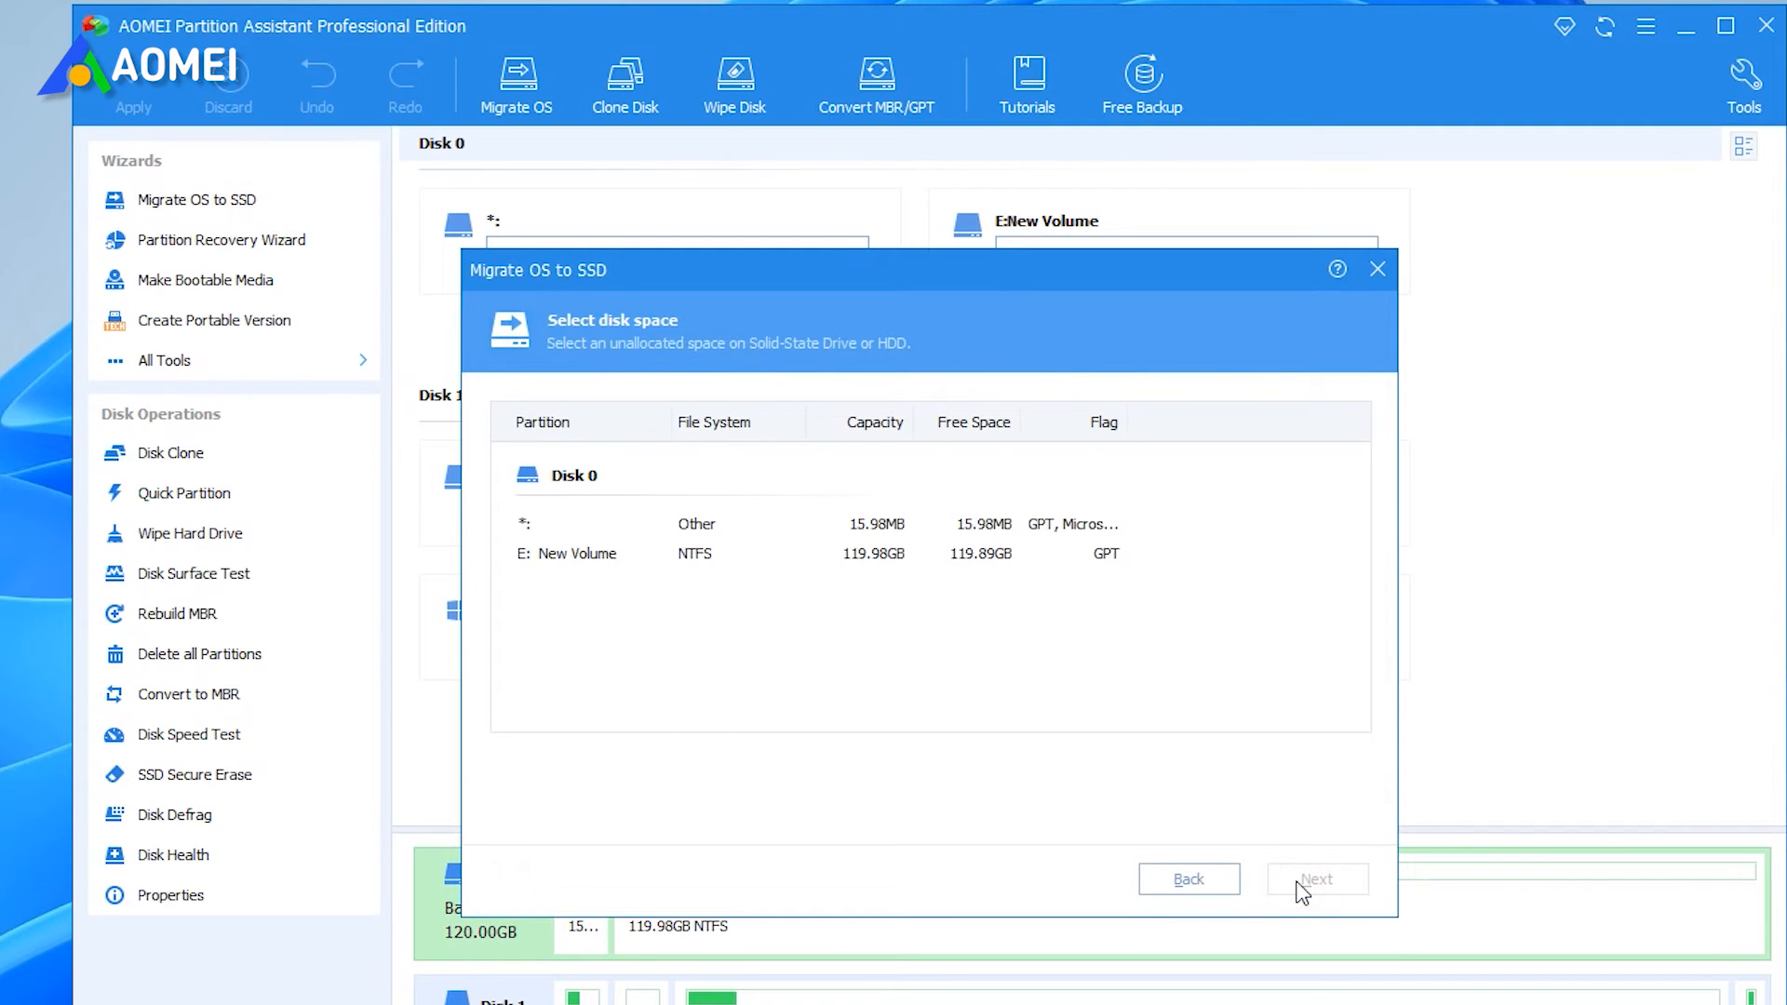
{"action": "left_click", "coordinate": [853, 553]}
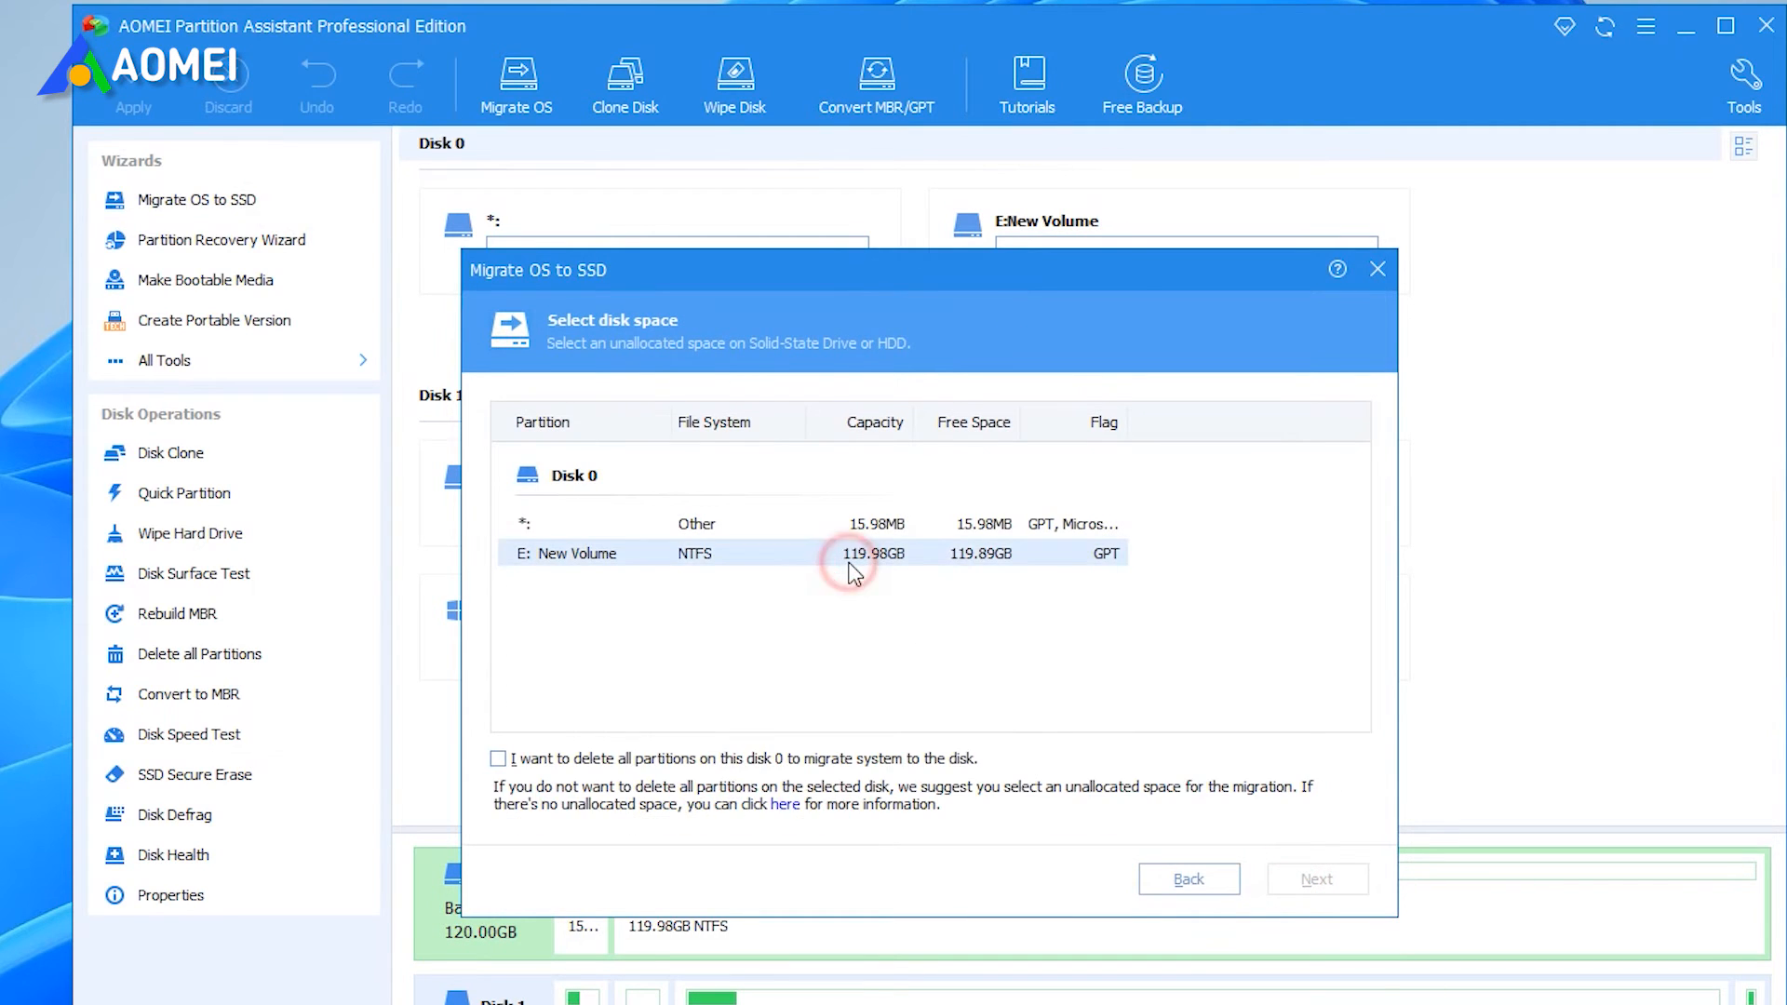
{"action": "left_click", "coordinate": [498, 758]}
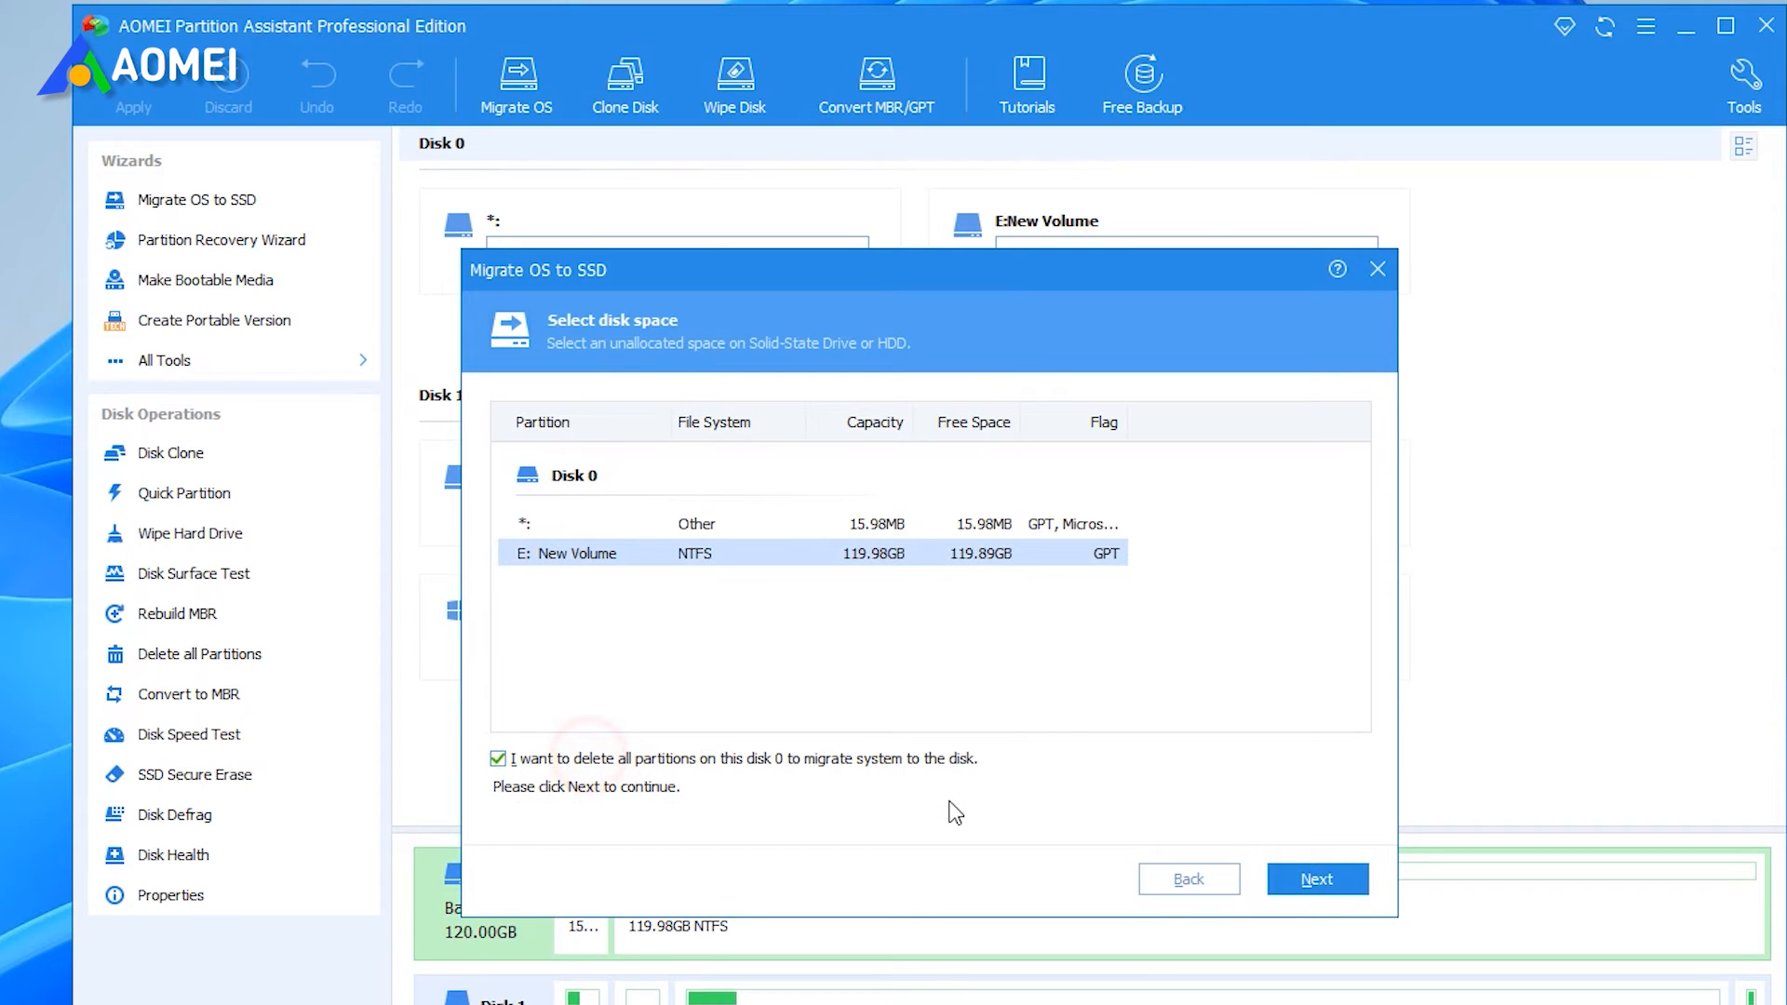
Step: Keep the 70.70GB system partition size and advance through to the boot note page
{"action": "left_click", "coordinate": [1315, 879]}
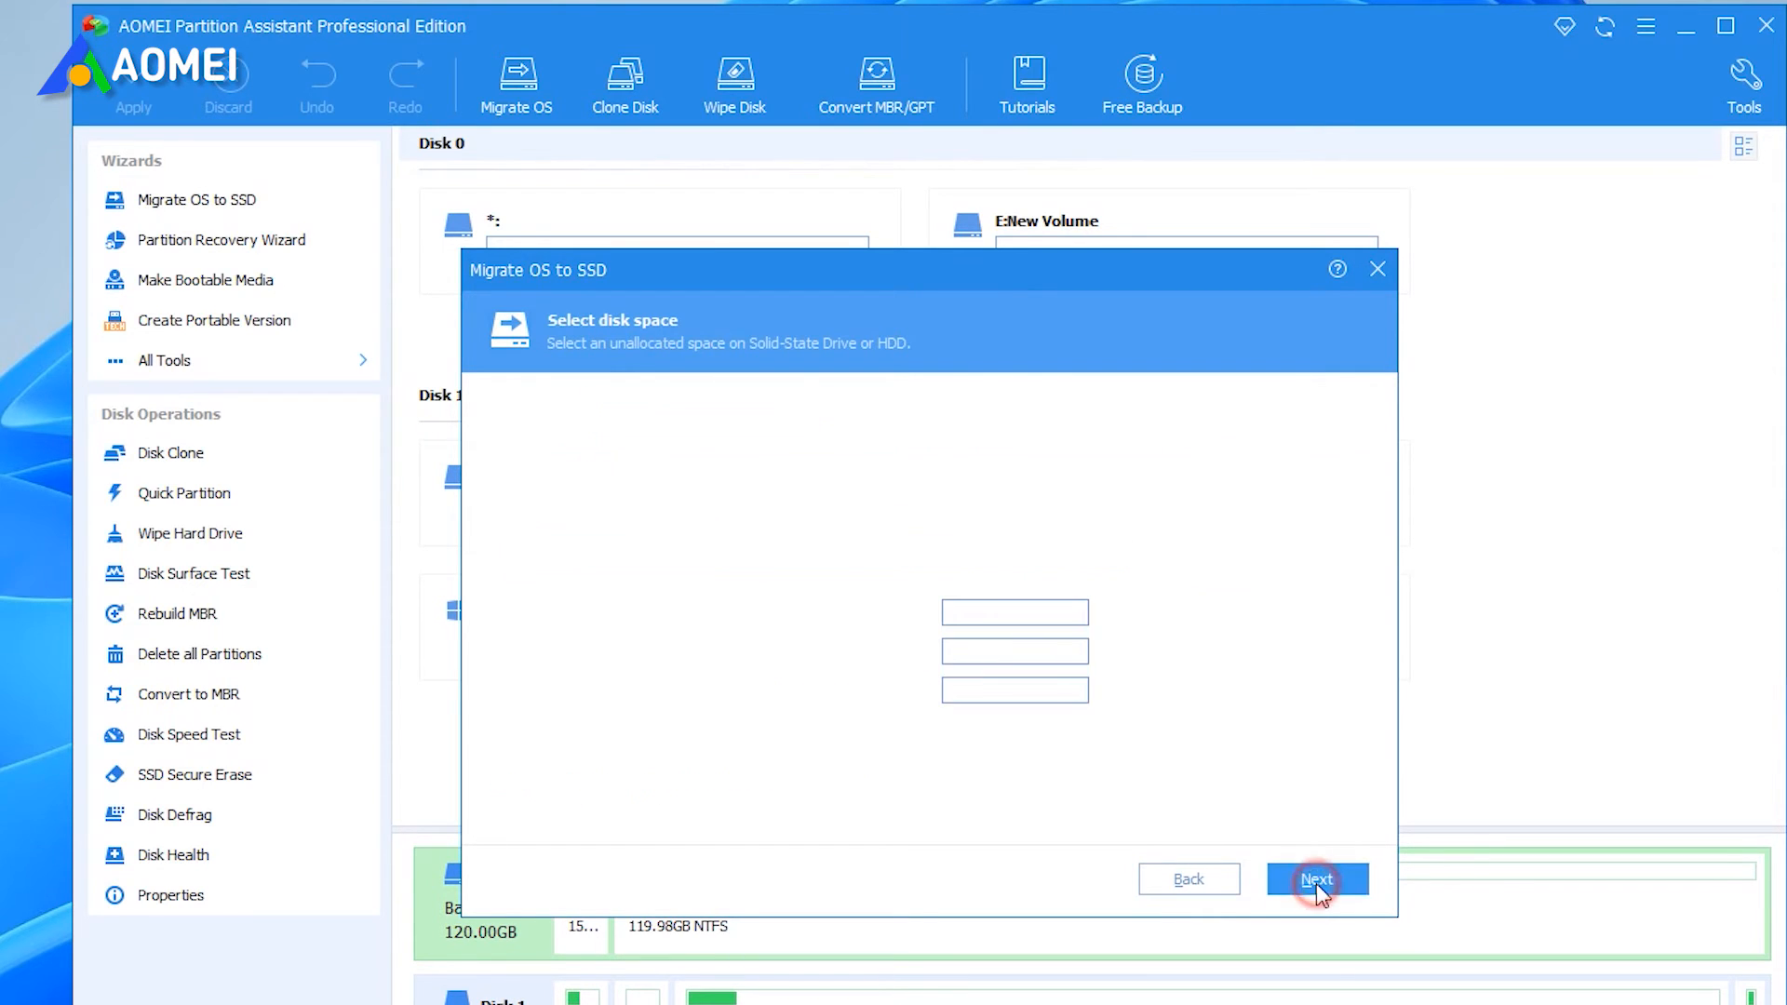
{"action": "left_click", "coordinate": [1318, 879]}
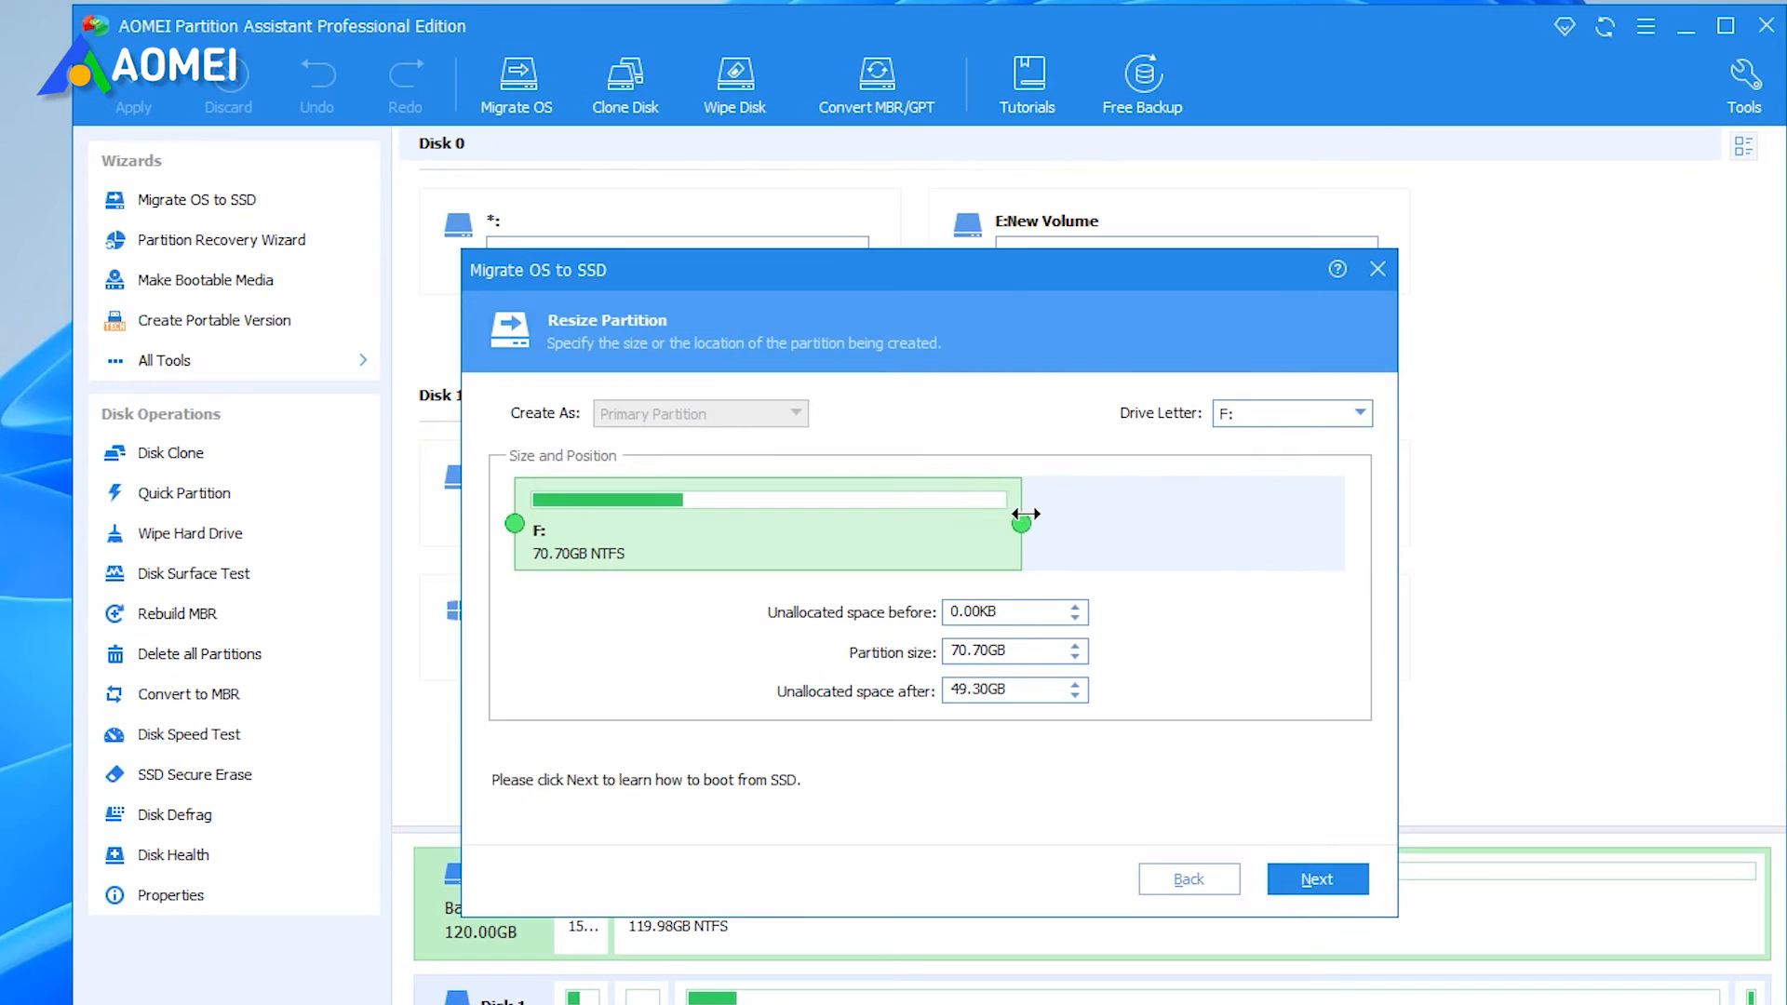
{"action": "left_click", "coordinate": [1316, 878]}
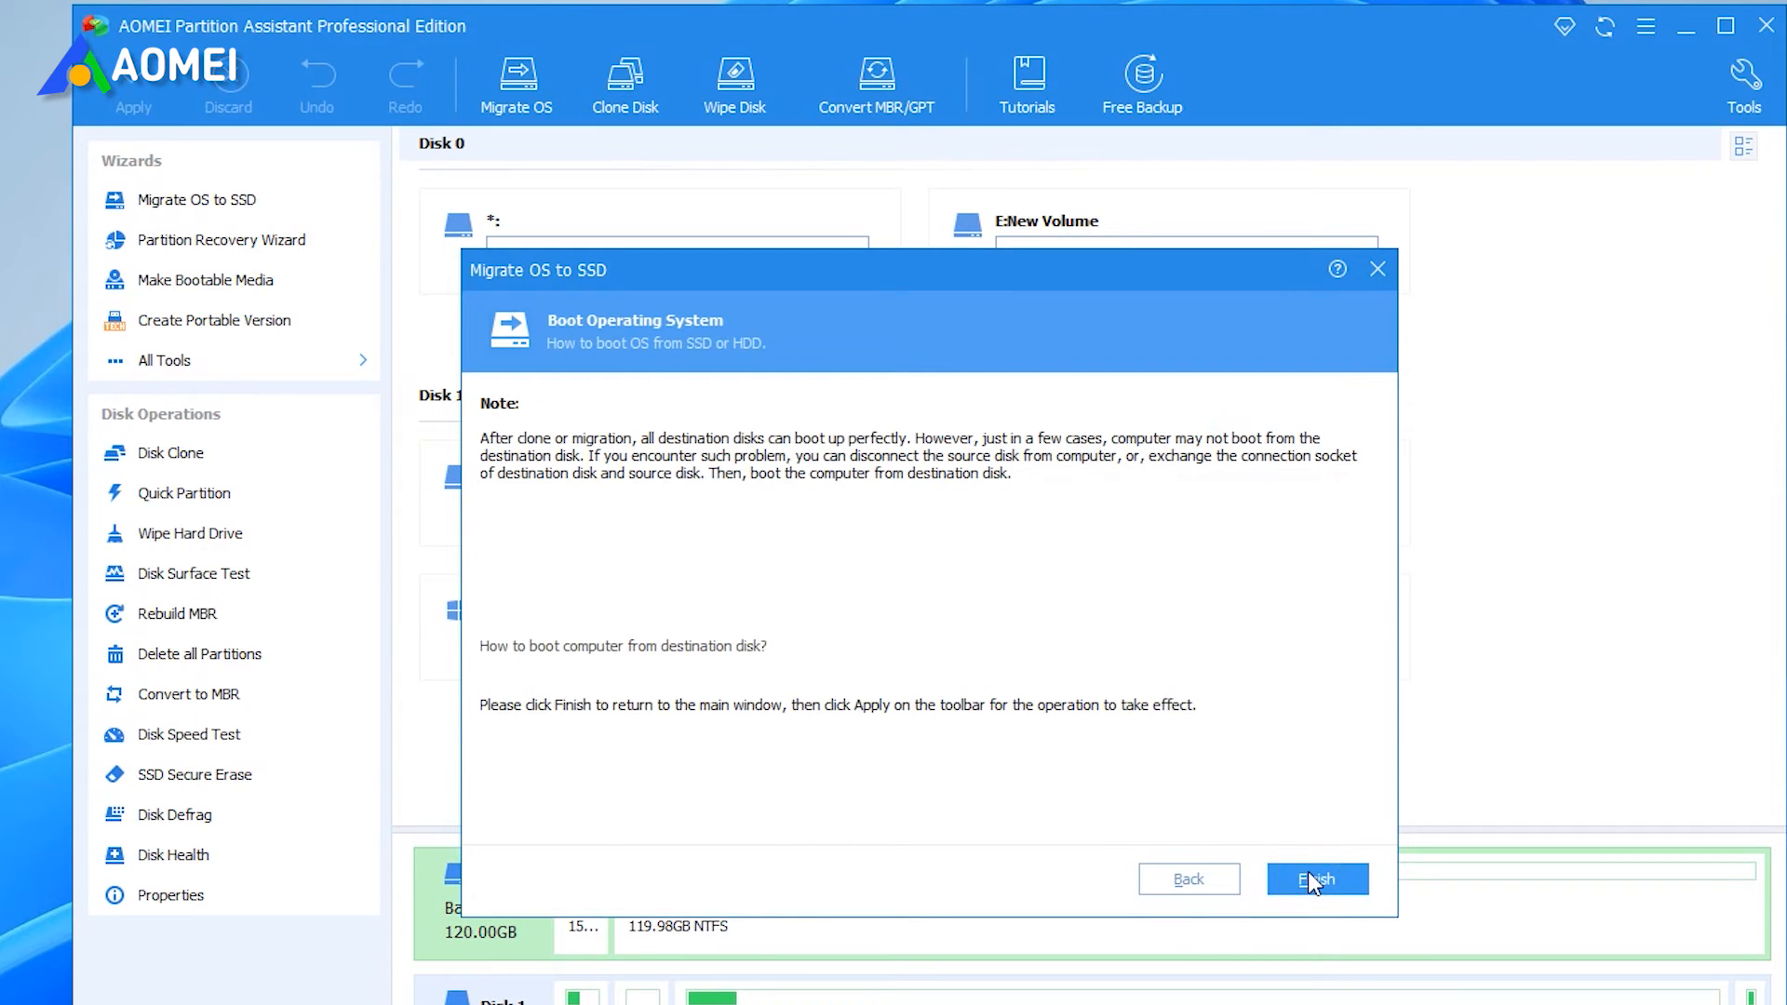
{"action": "mouse_move", "coordinate": [579, 668]}
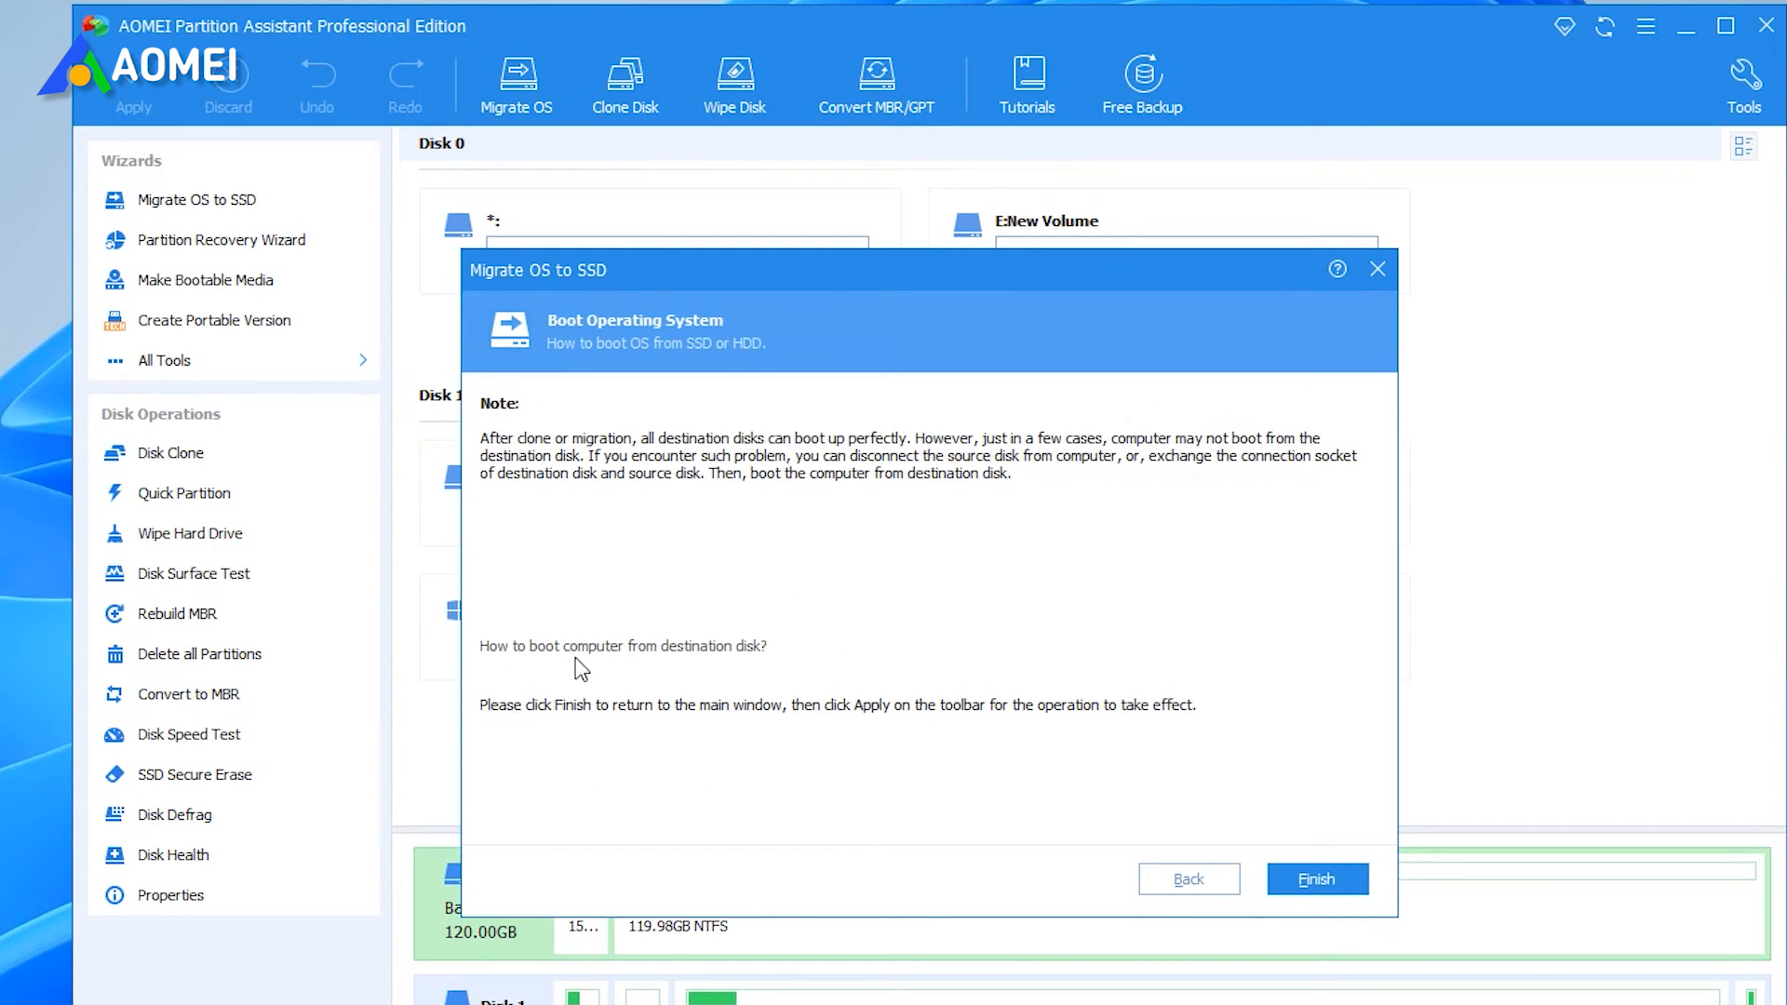
{"action": "mouse_move", "coordinate": [705, 665]}
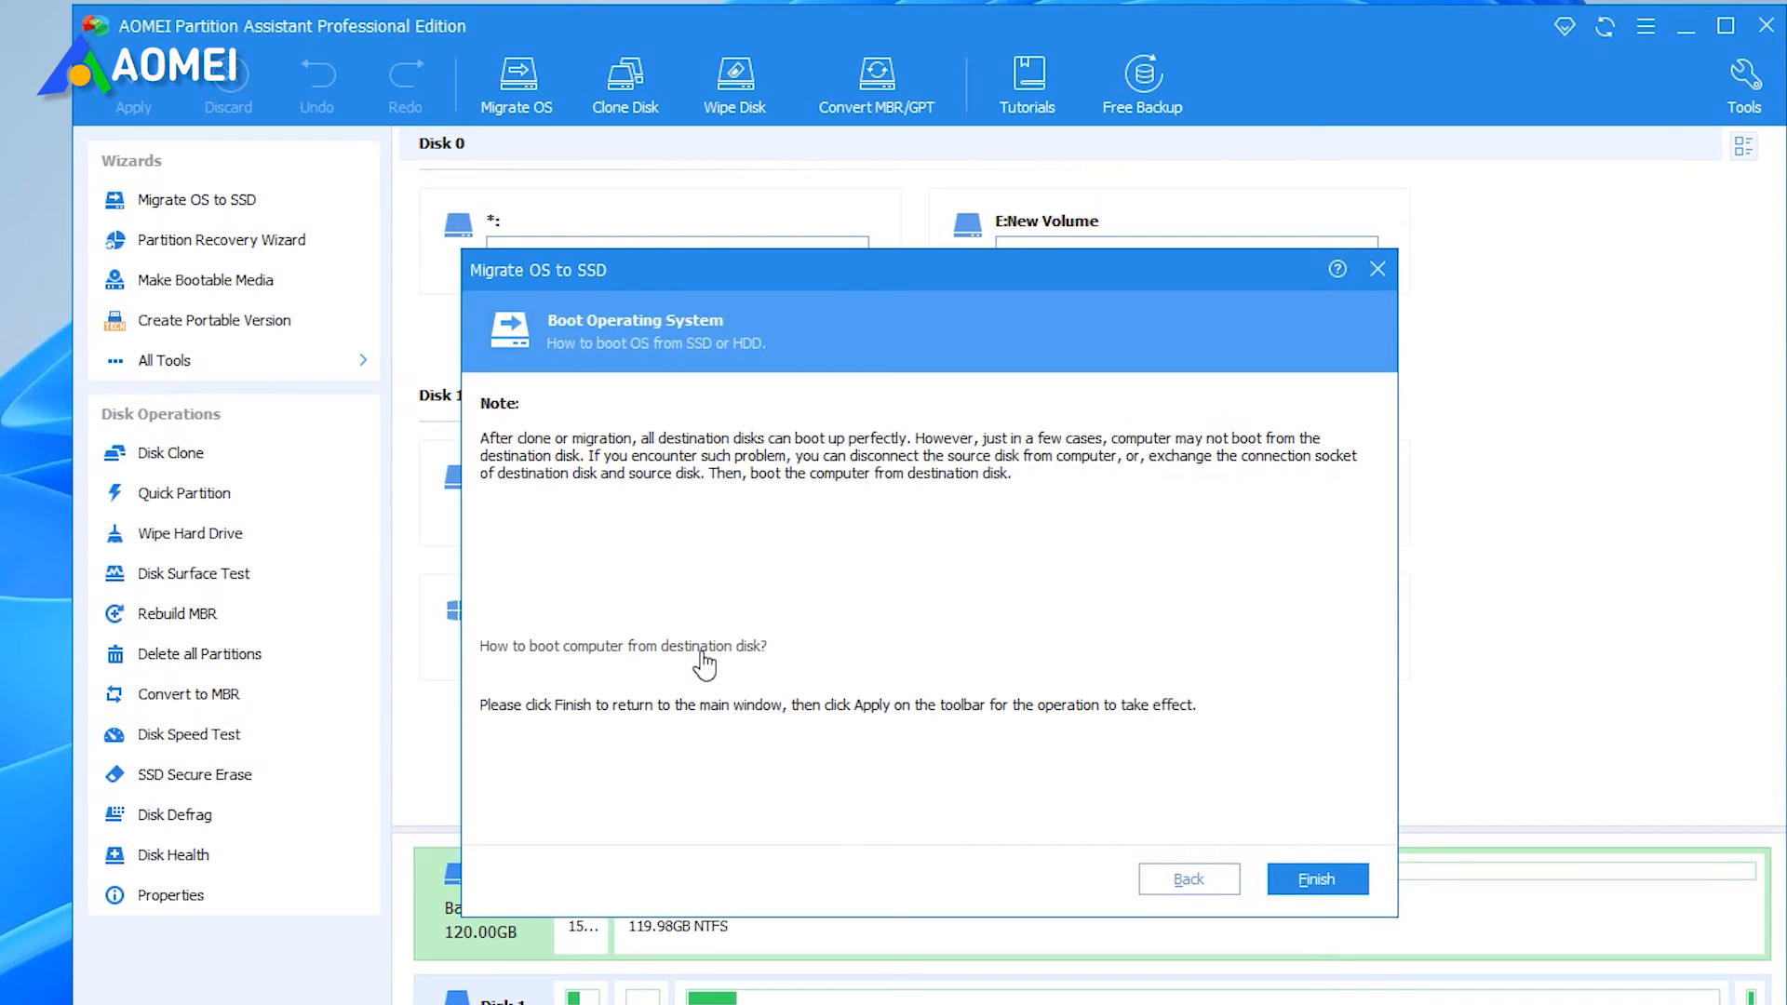
{"action": "left_click", "coordinate": [1316, 879]}
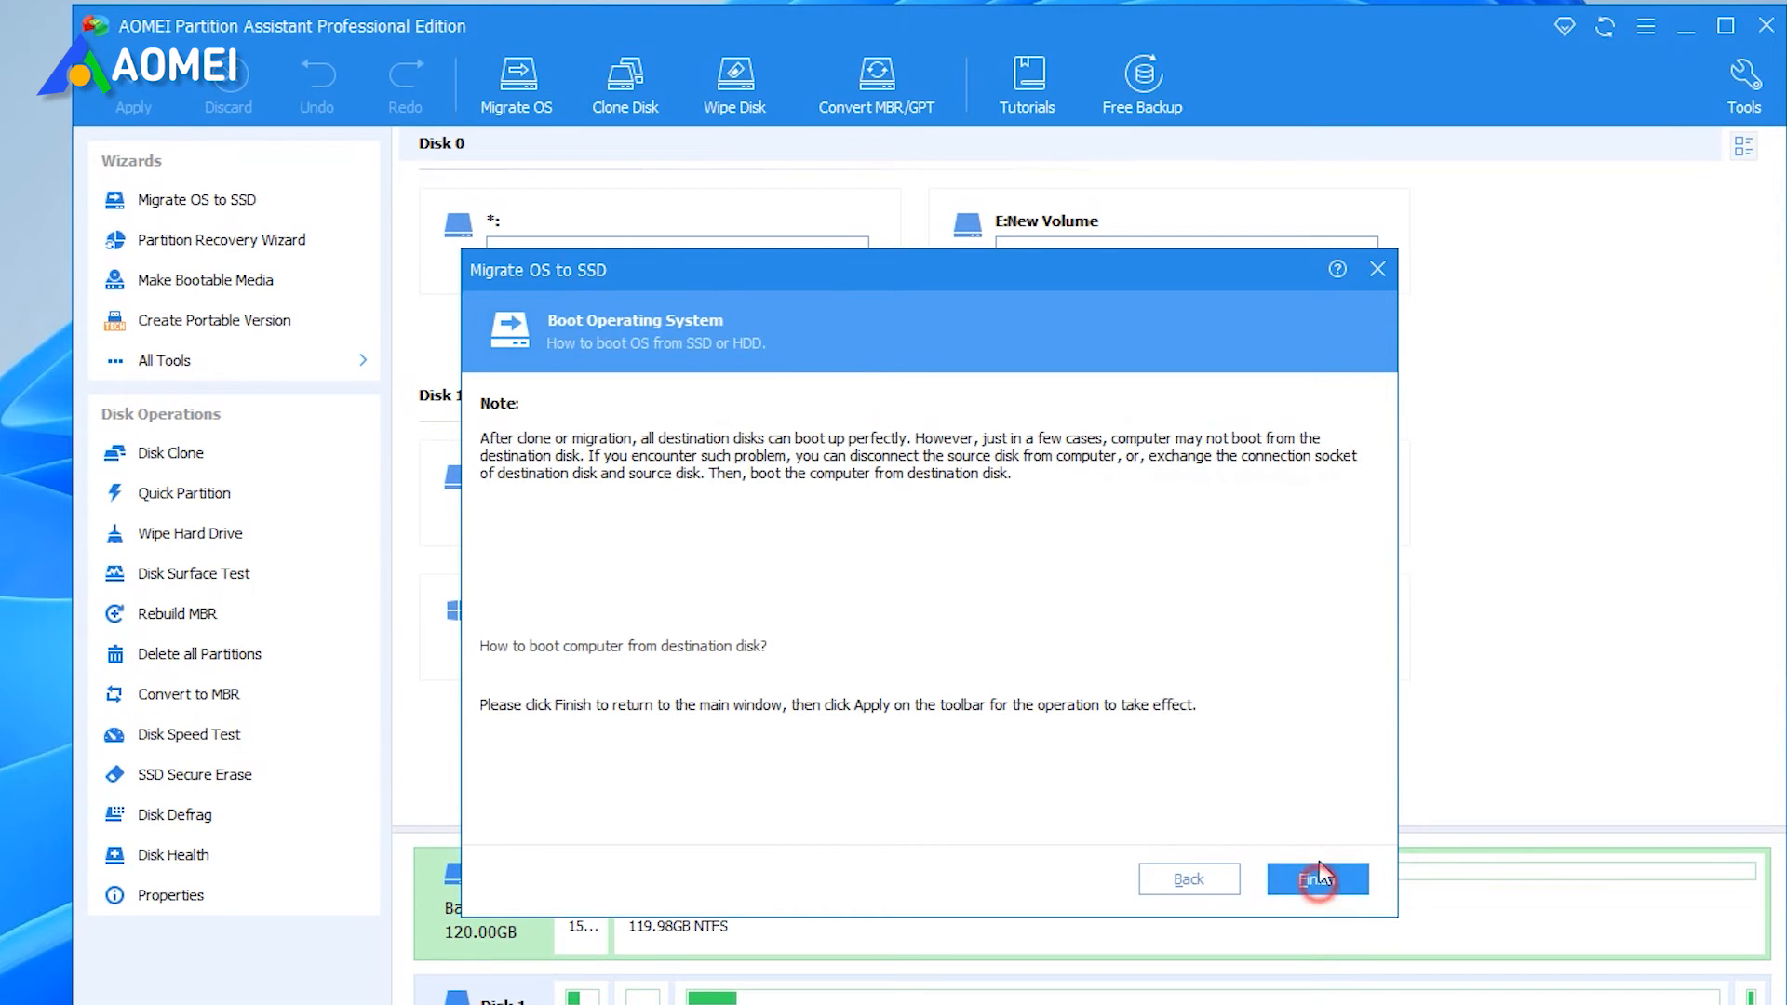
Step: Apply the pending Migrate OS to SSD operation and confirm Proceed to restart and run it
{"action": "left_click", "coordinate": [1318, 879]}
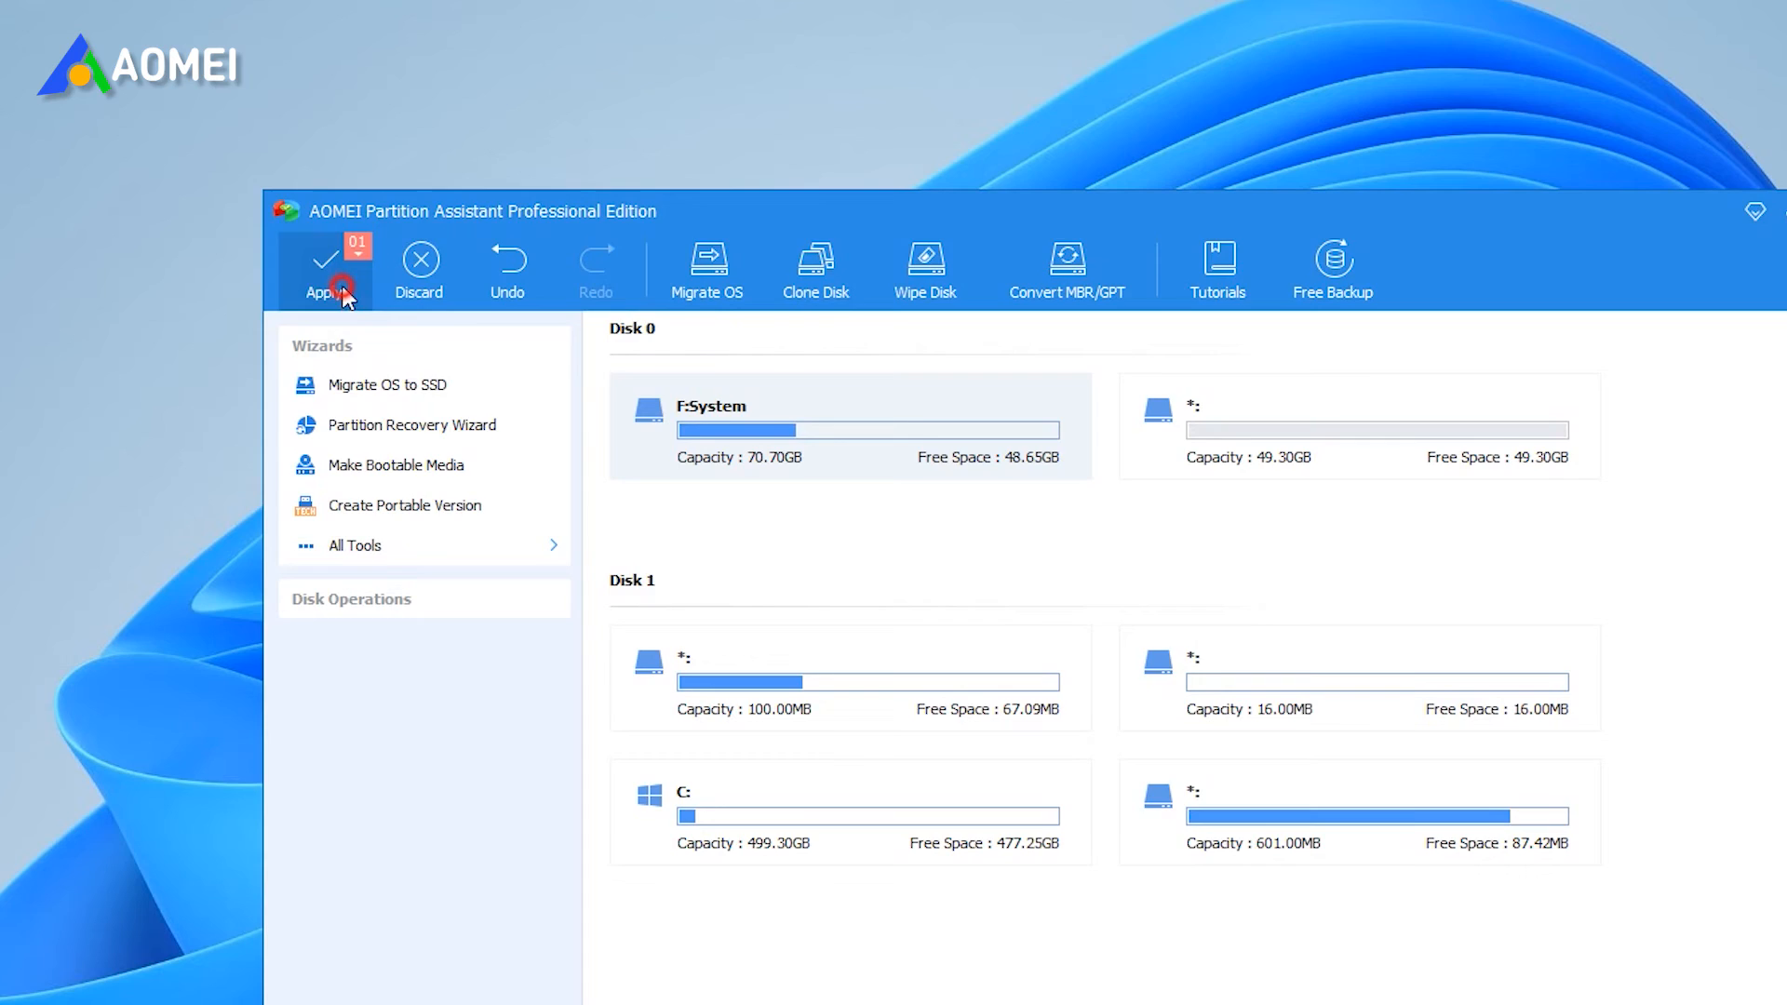
{"action": "left_click", "coordinate": [326, 268]}
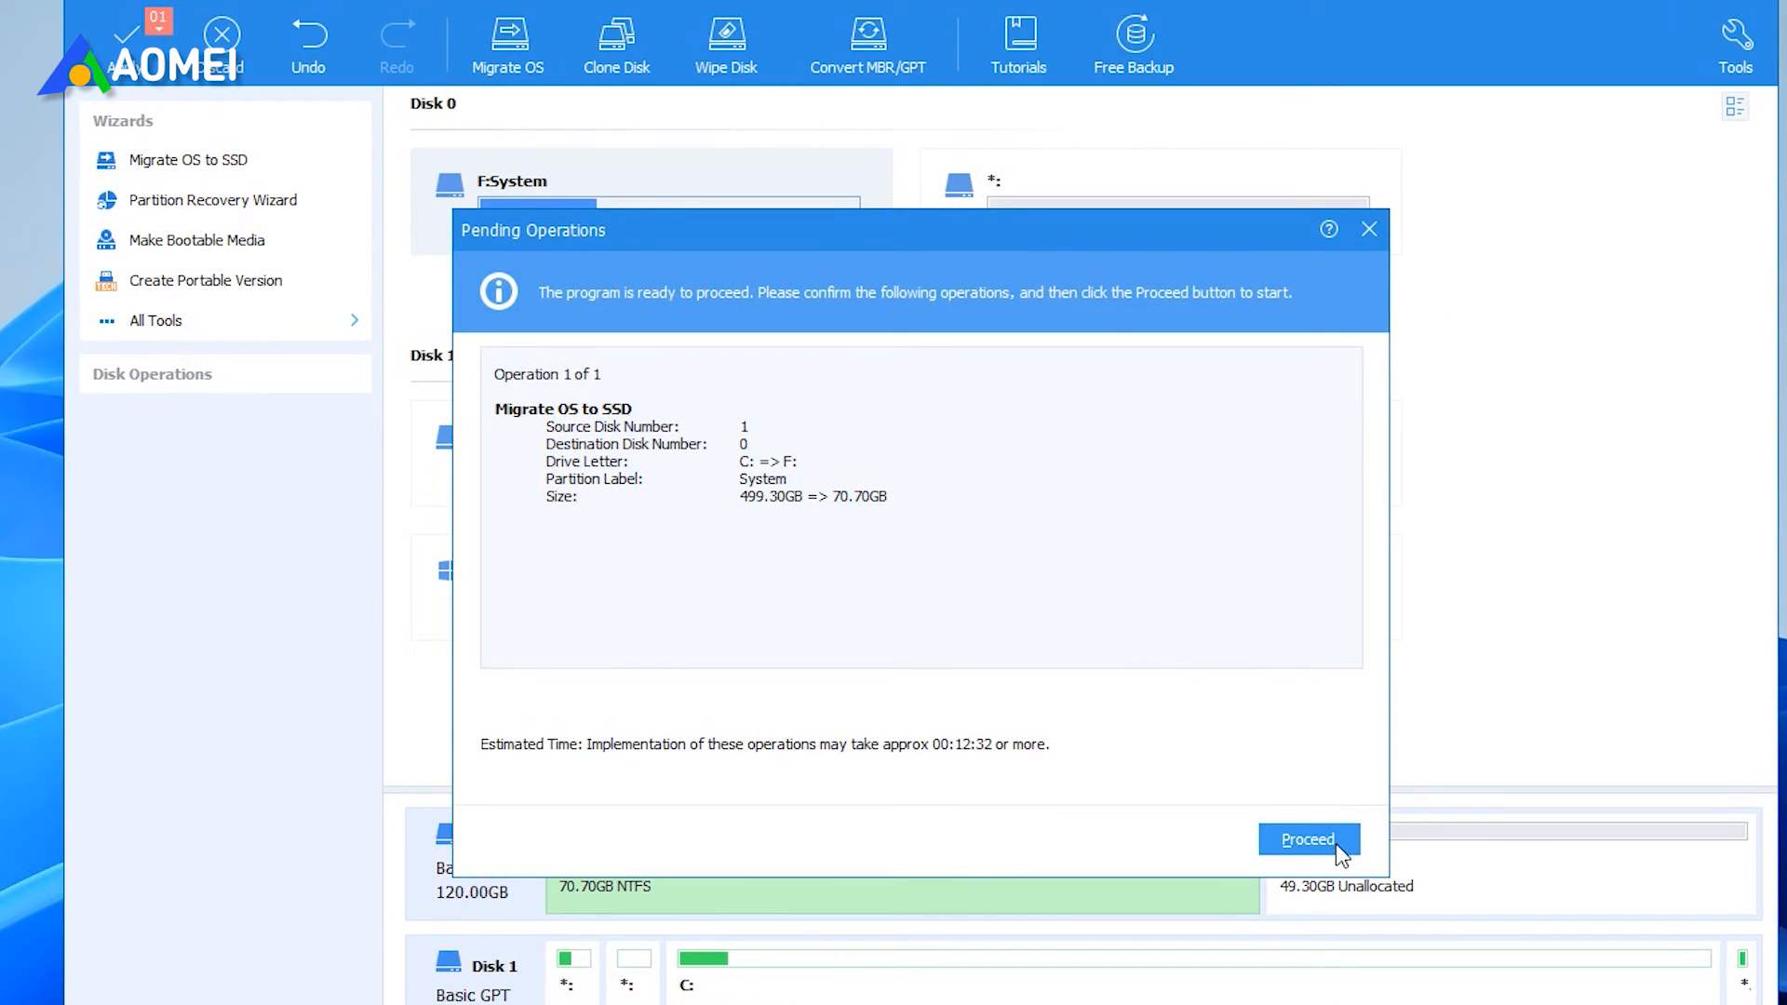
{"action": "left_click", "coordinate": [1308, 840]}
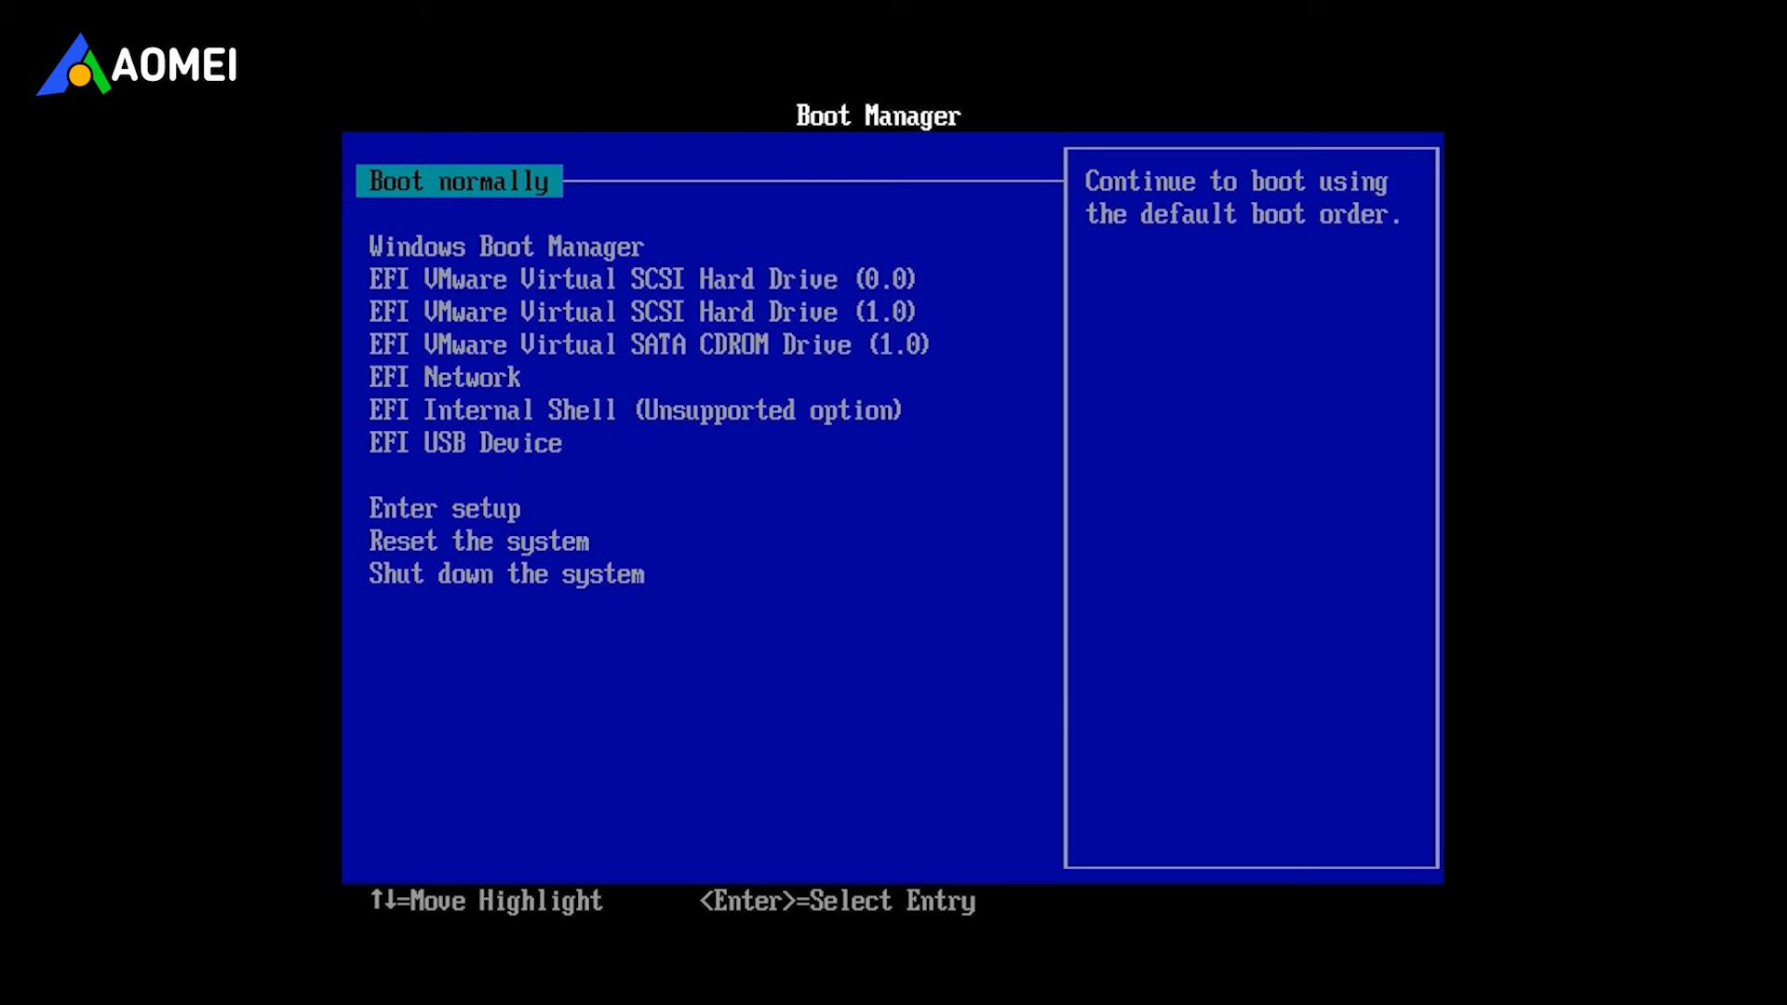
Step: Continue booting normally from the Boot Manager with the default boot order
{"action": "key", "text": "Down"}
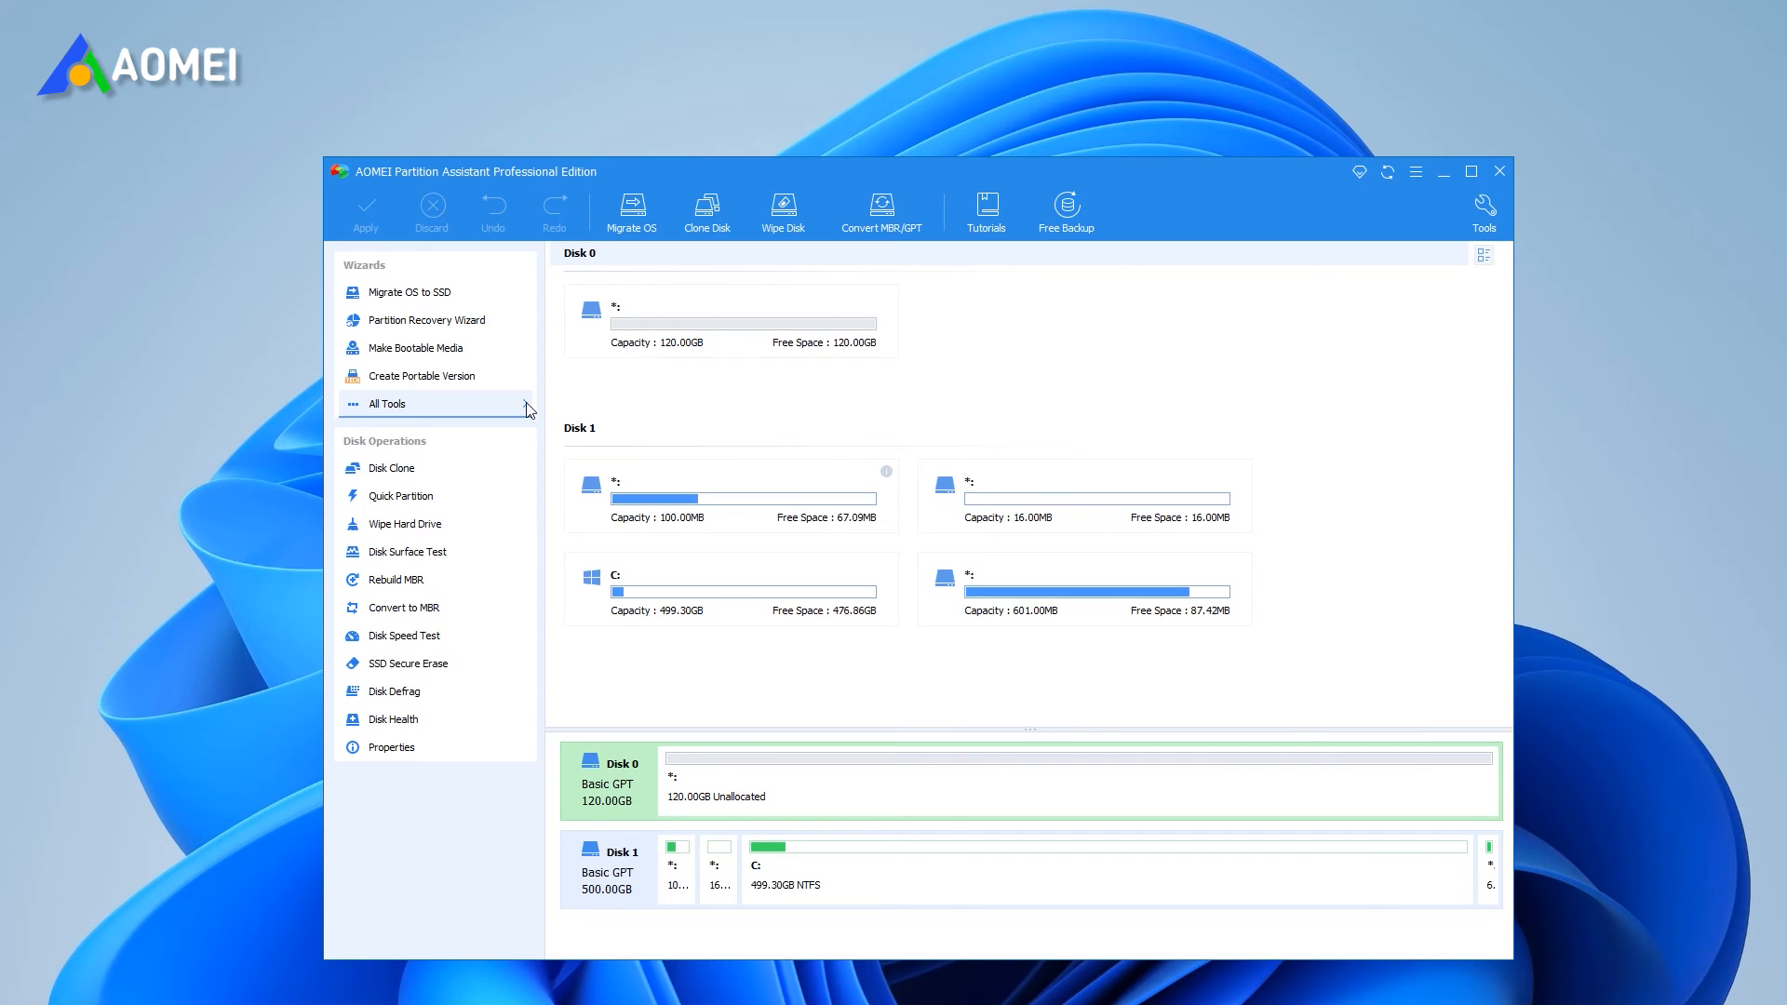
Step: Use Disk Clone Wizard's quick clone from Disk 1 to Disk 0, fitting partitions to the entire disk
{"action": "left_click", "coordinate": [387, 402]}
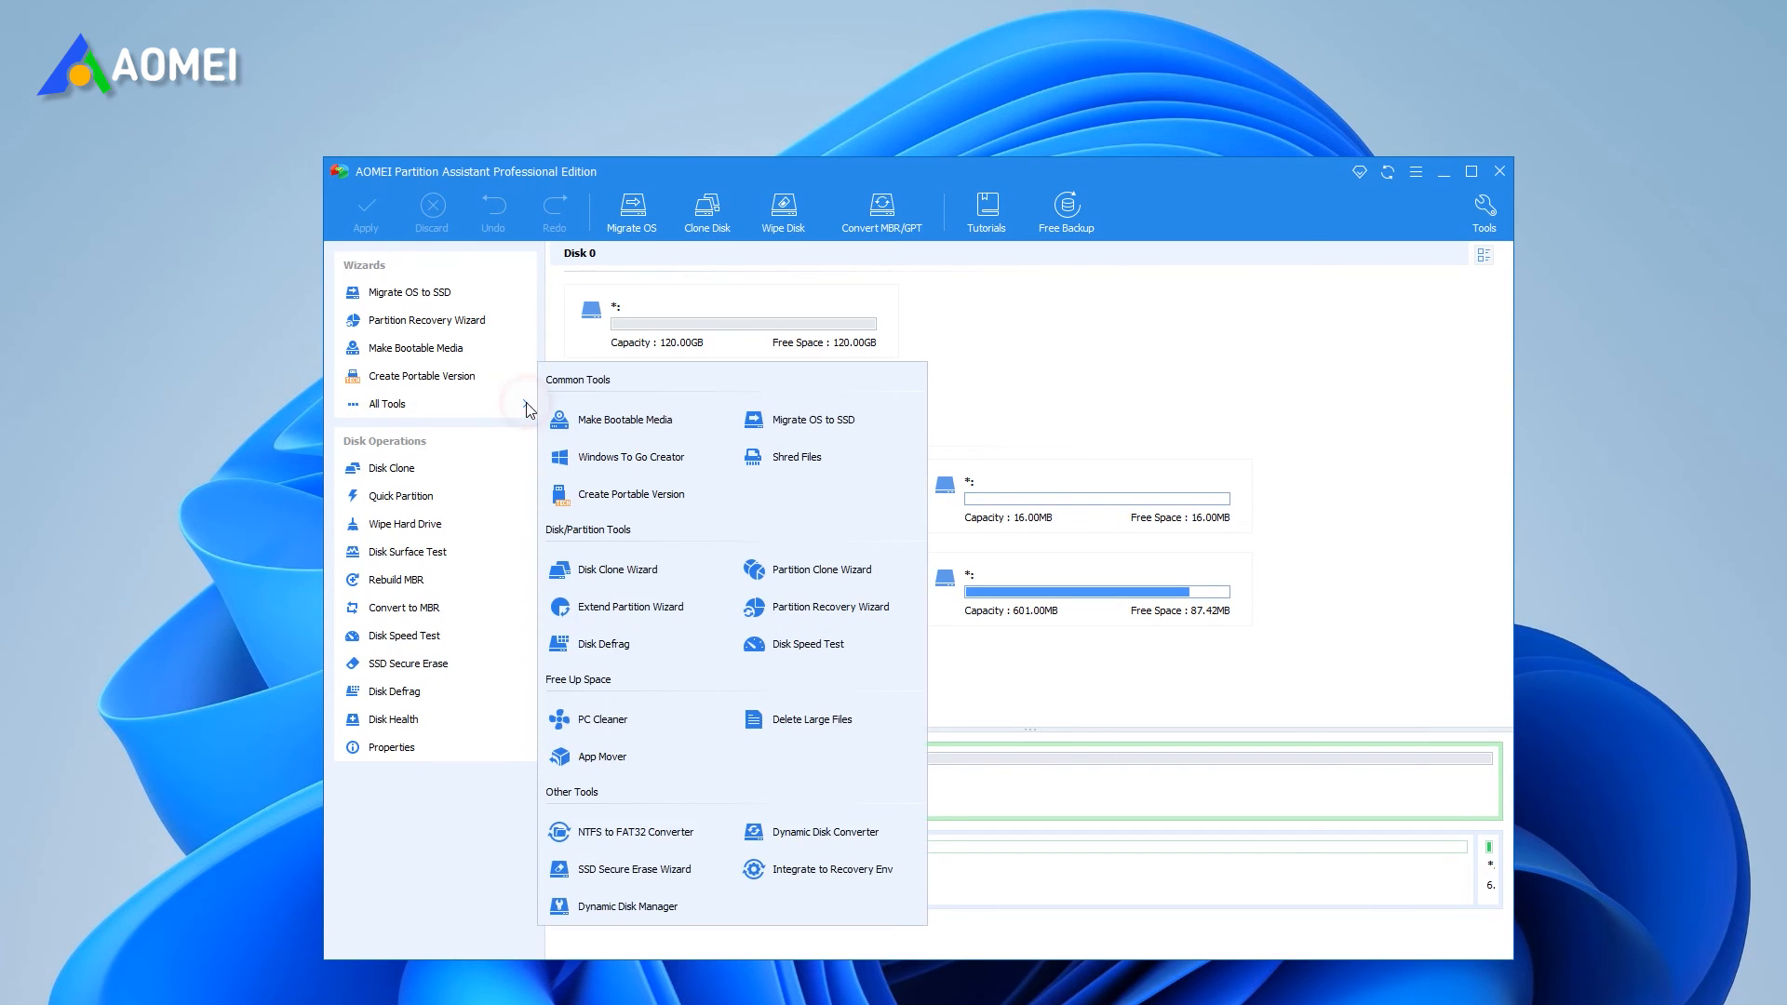
{"action": "mouse_move", "coordinate": [655, 649]}
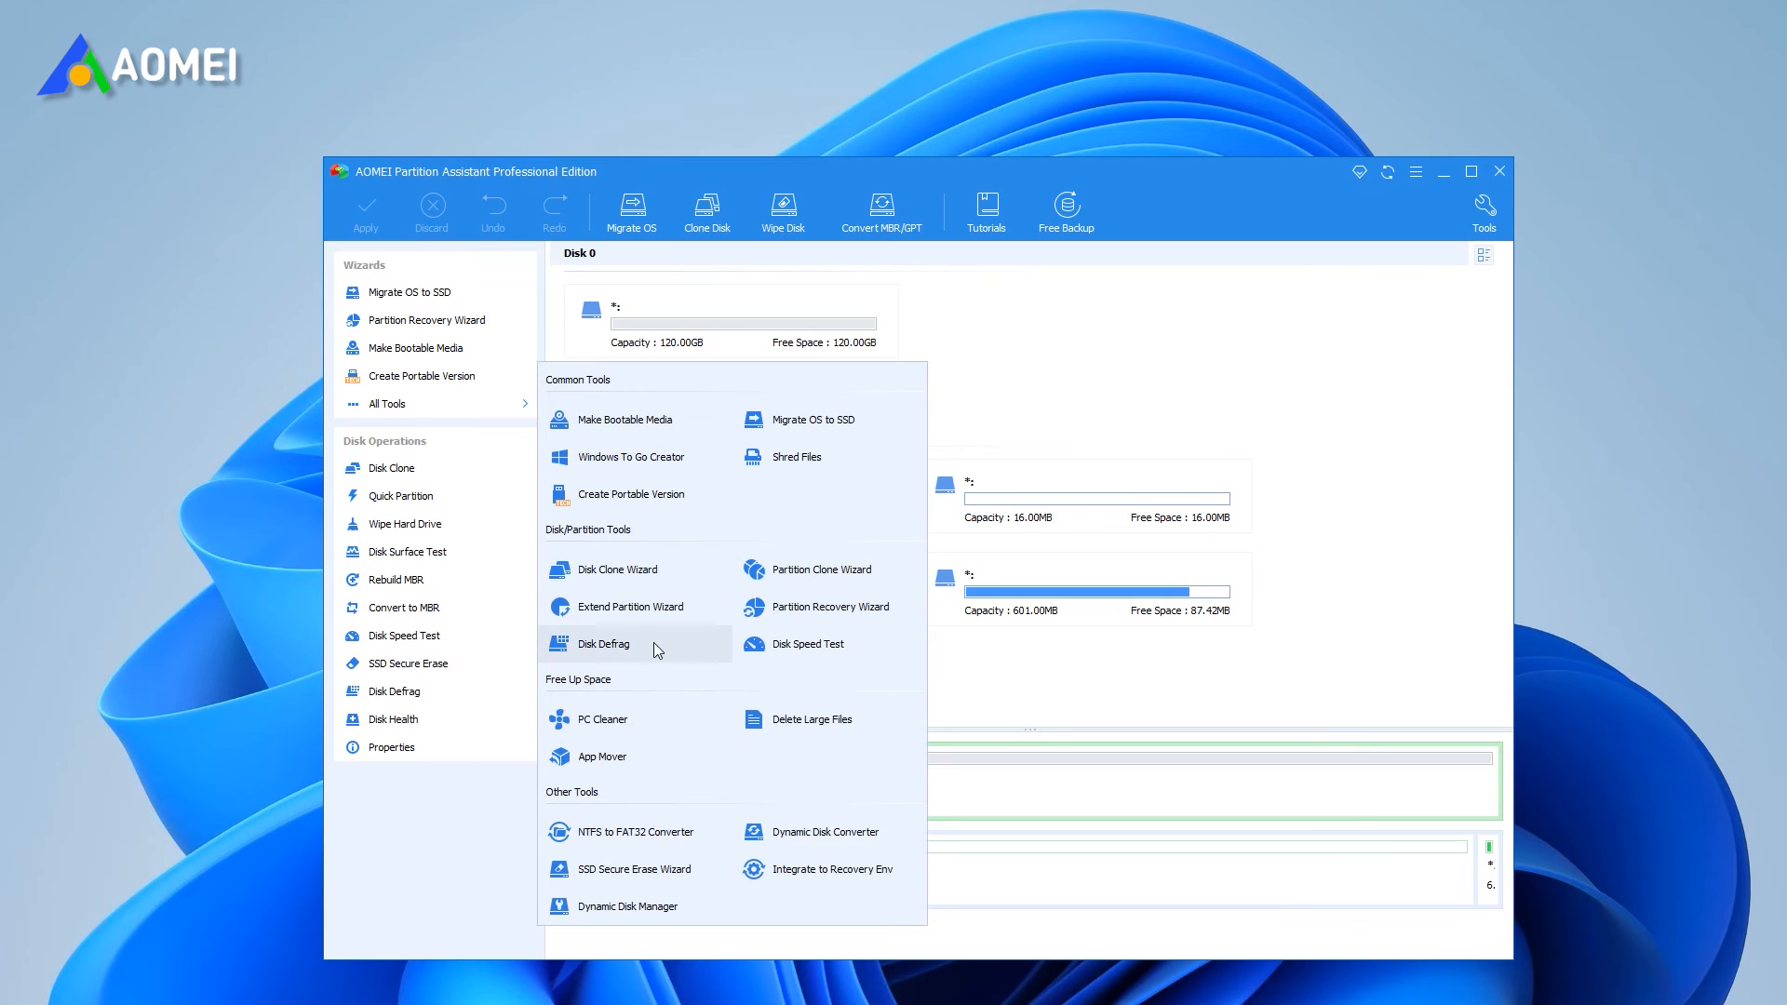
{"action": "left_click", "coordinate": [618, 569]}
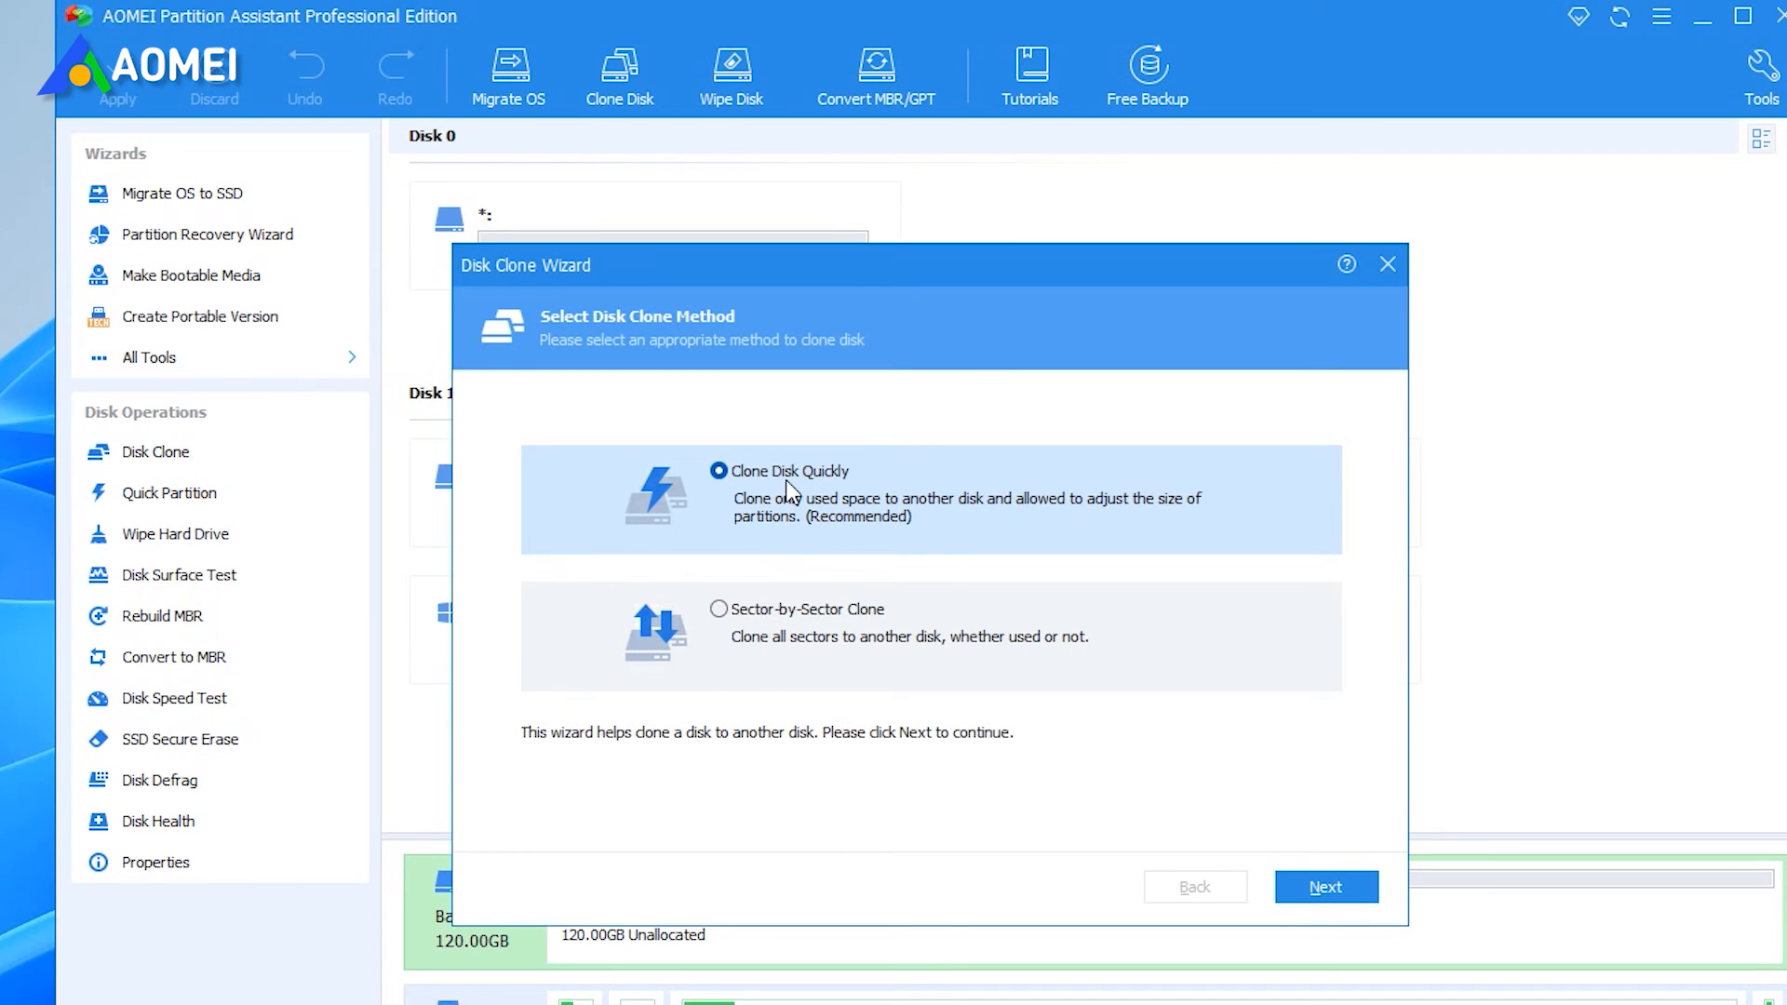
{"action": "mouse_move", "coordinate": [1046, 715]}
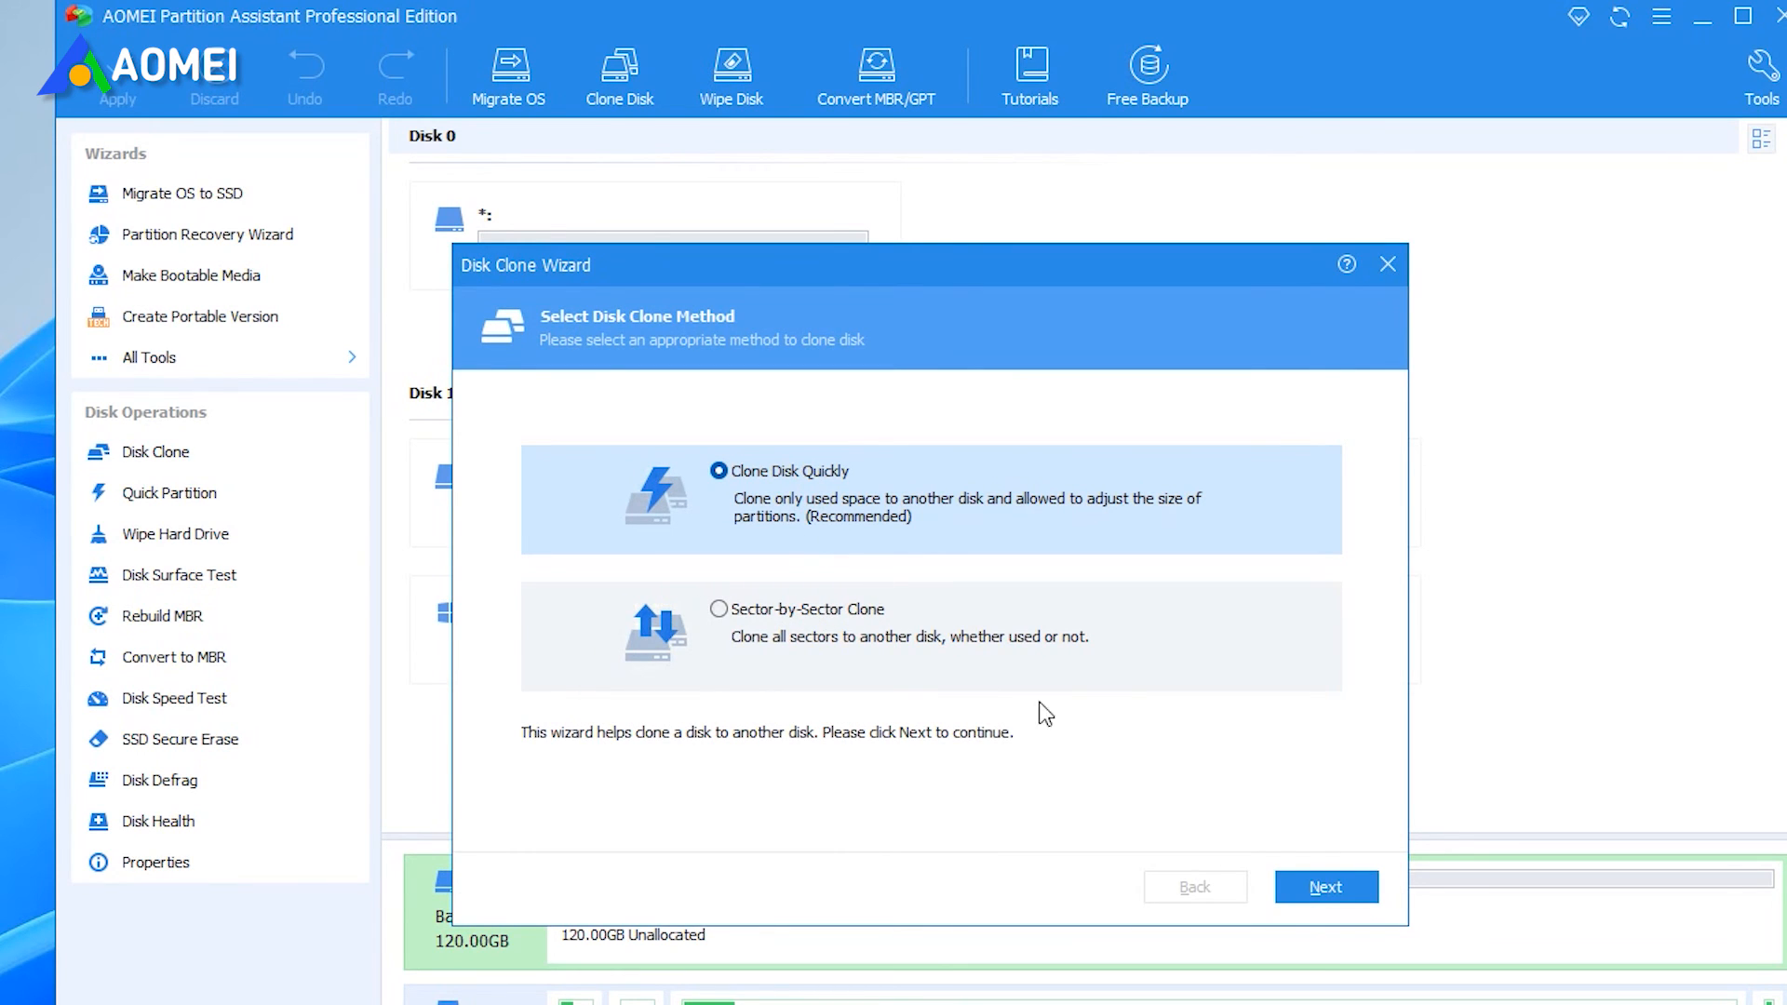
{"action": "left_click", "coordinate": [1325, 887]}
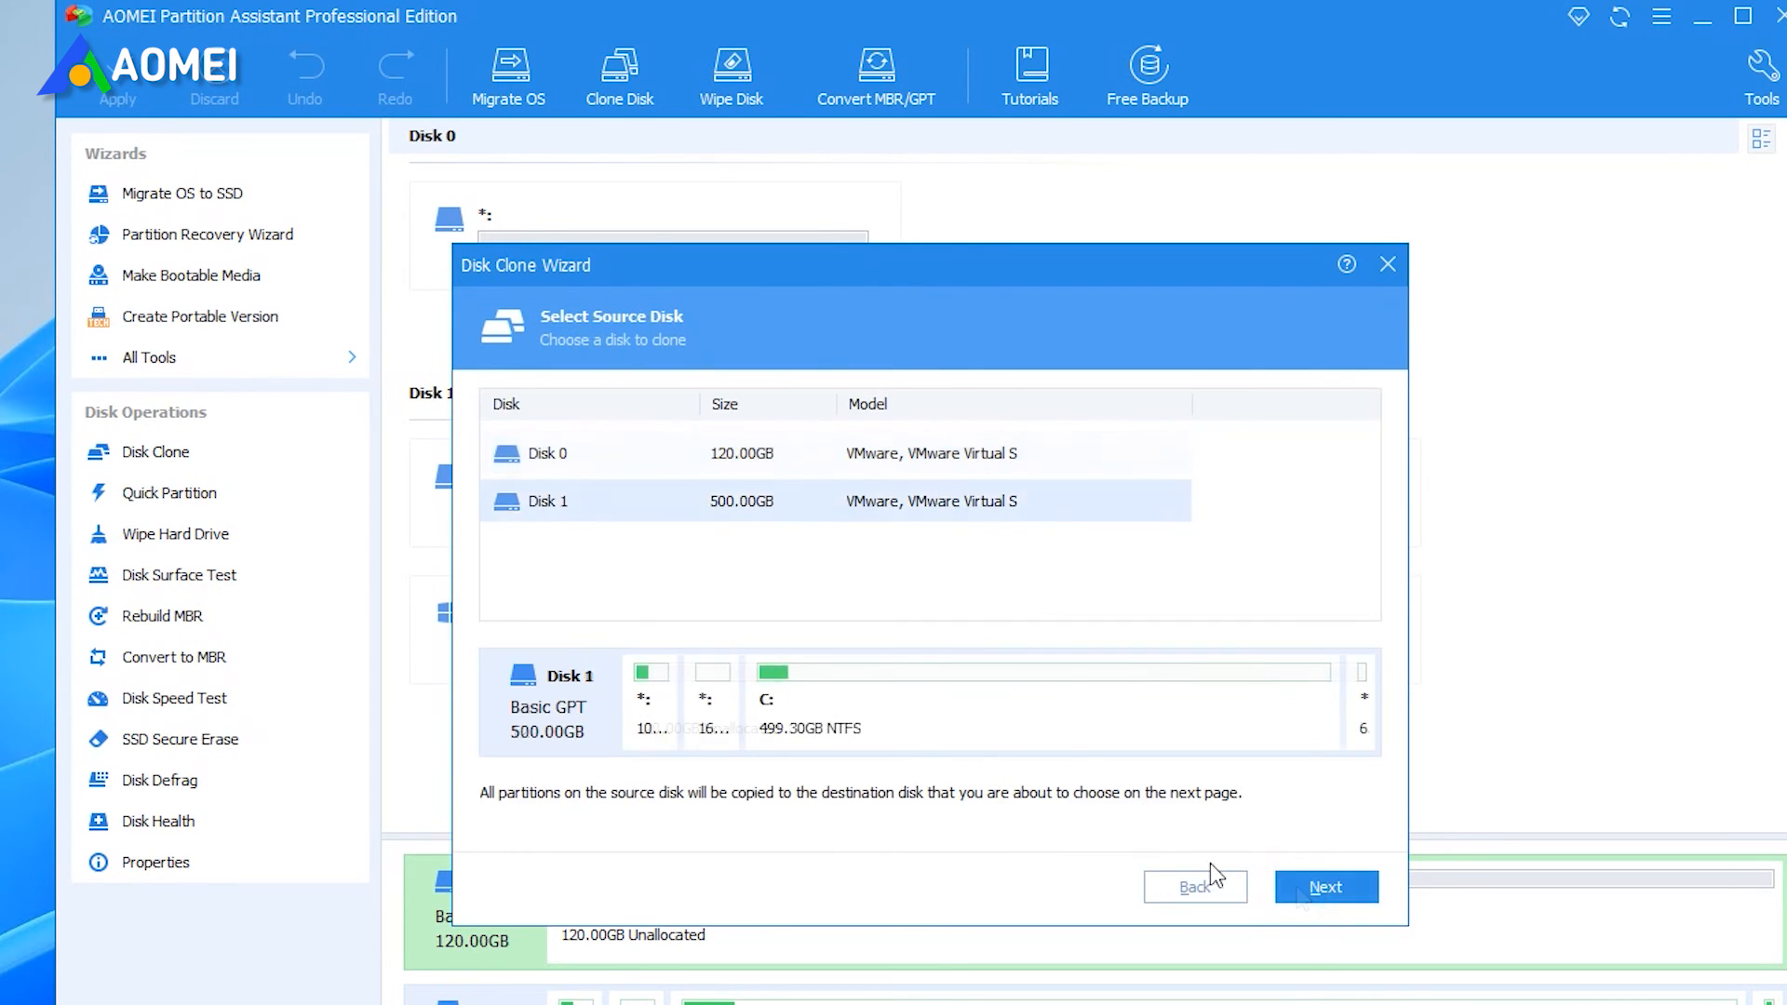
{"action": "left_click", "coordinate": [1325, 887]}
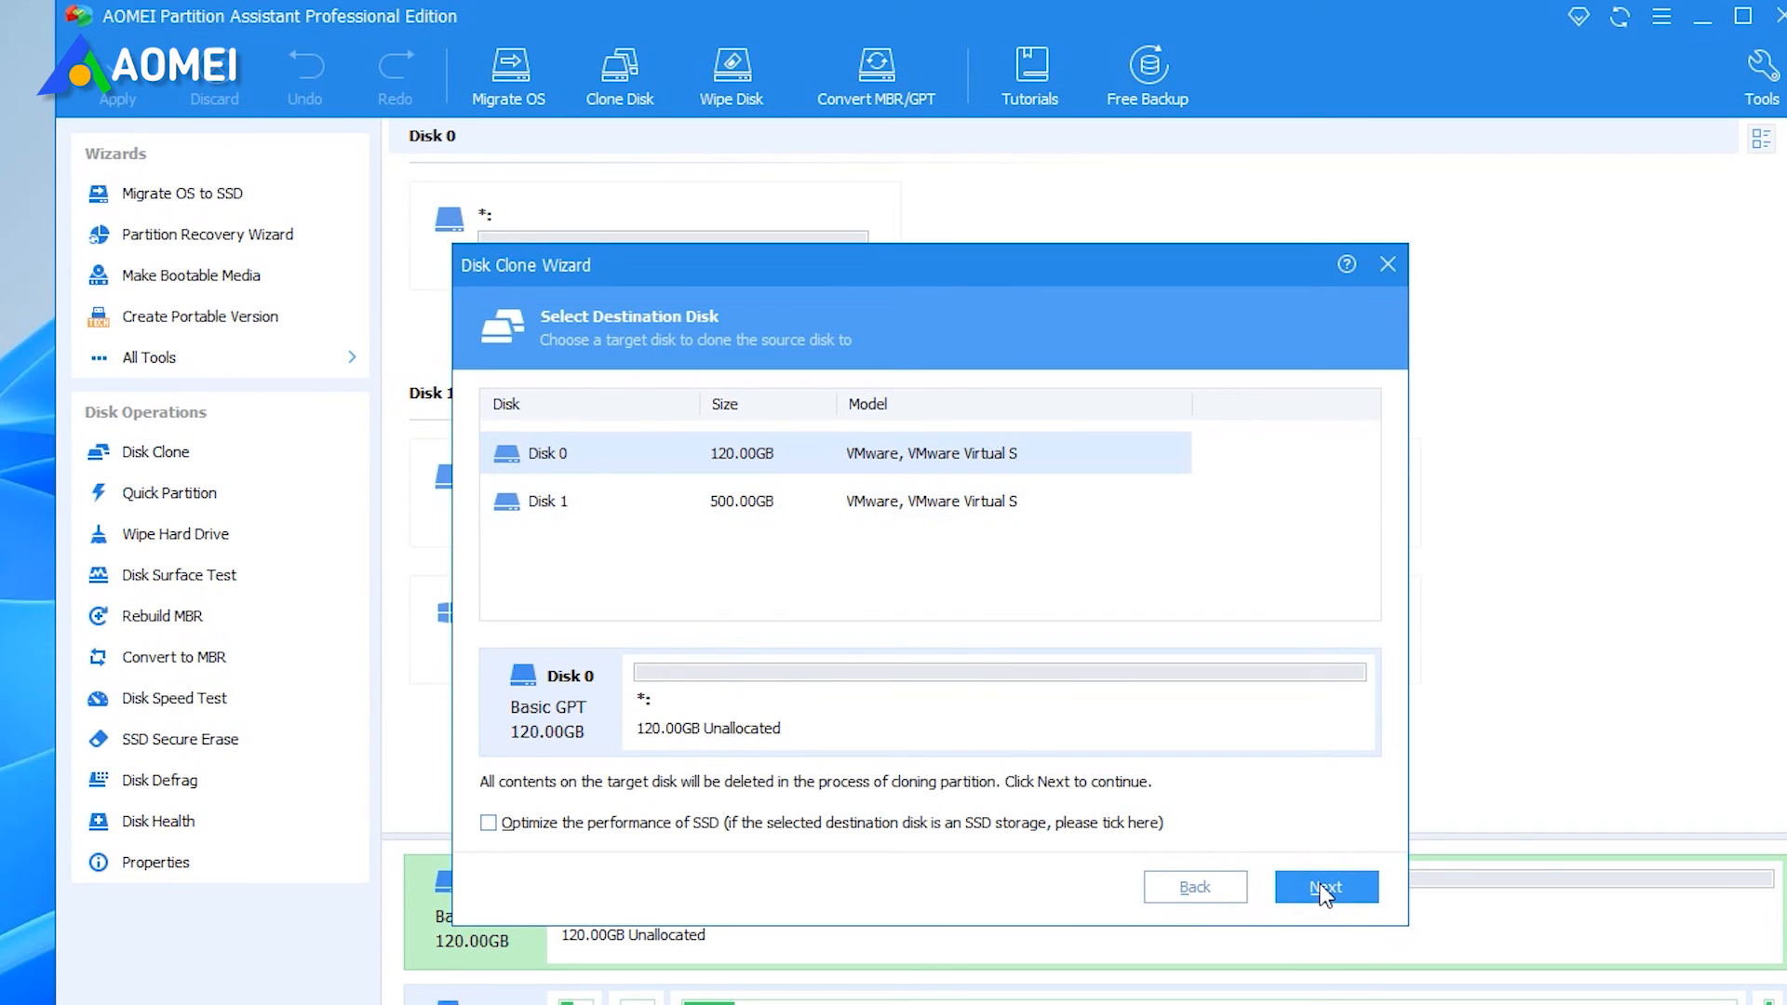
{"action": "mouse_move", "coordinate": [847, 849]}
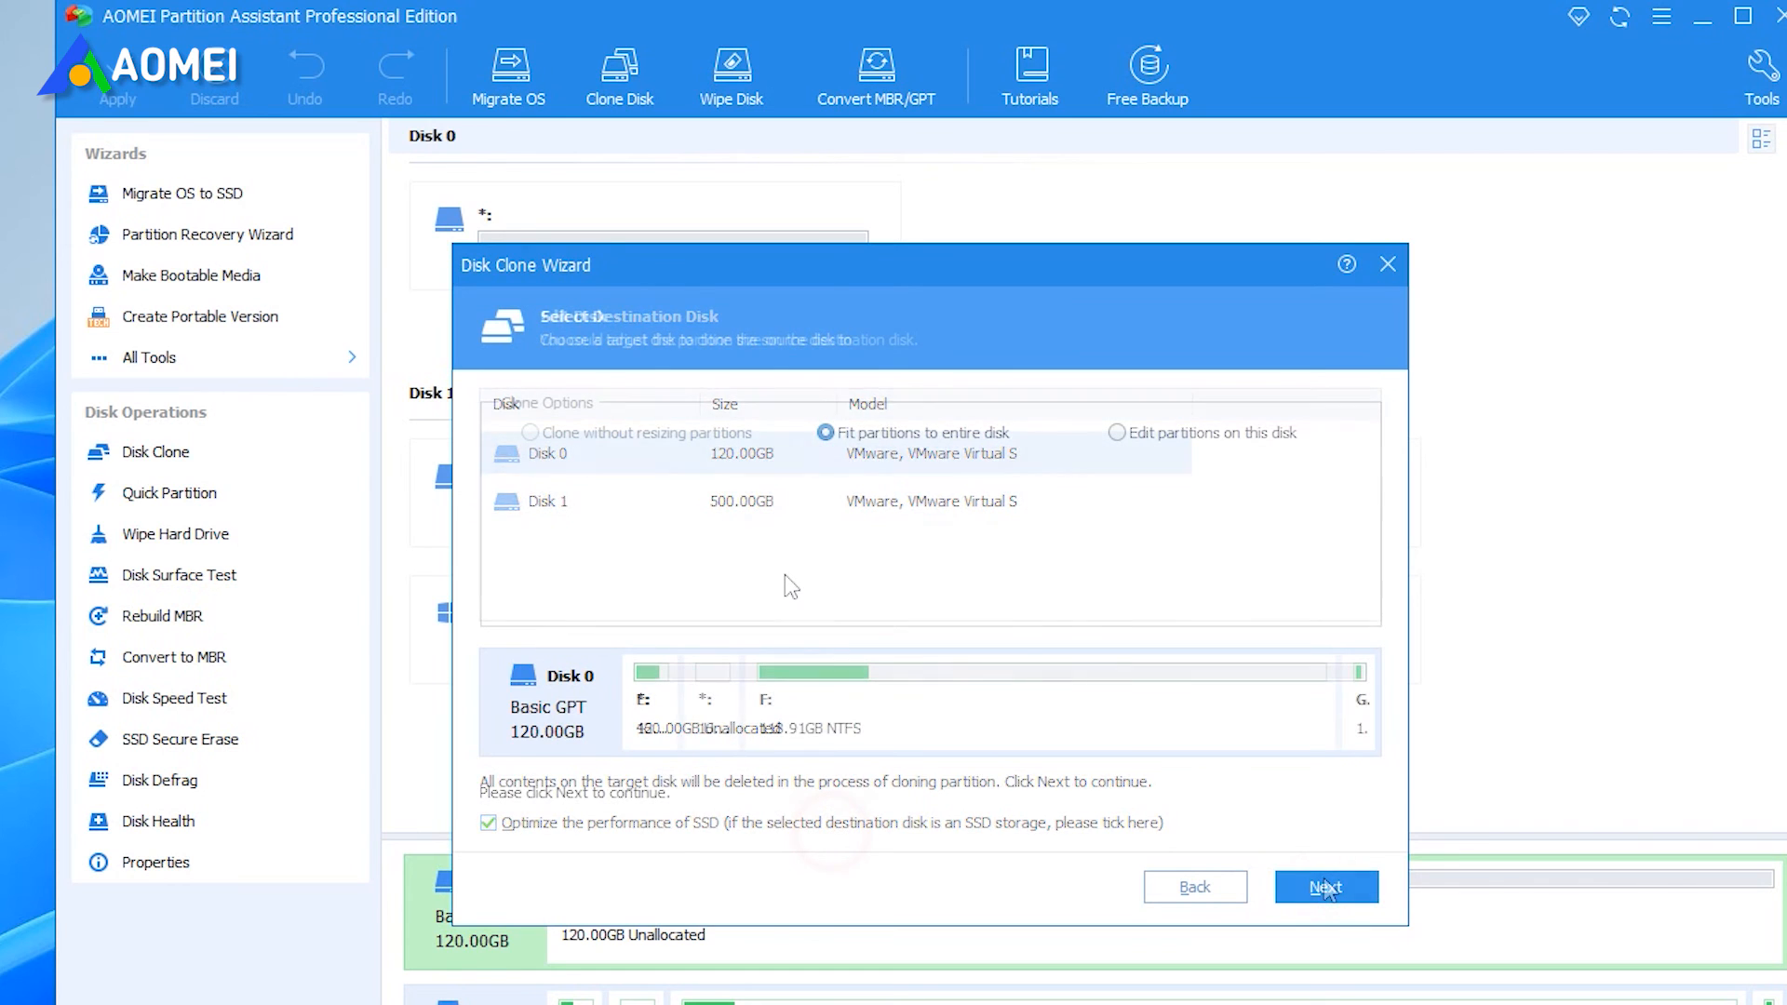
{"action": "left_click", "coordinate": [1325, 887]}
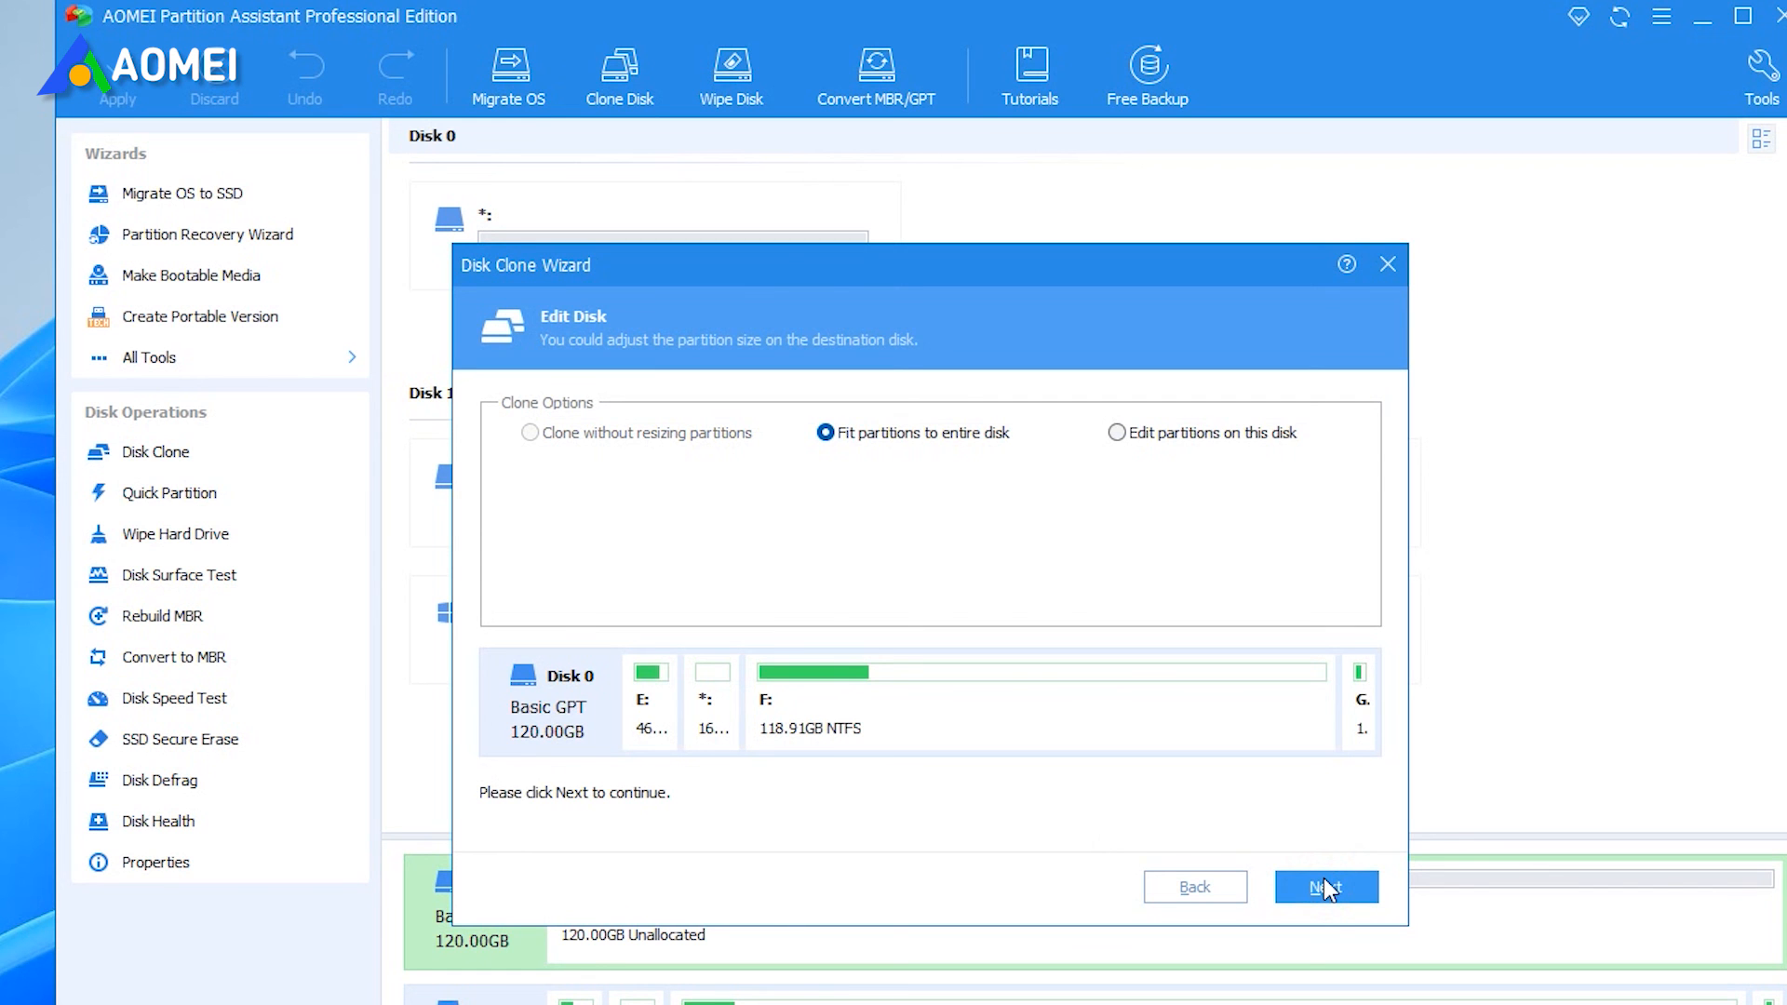
{"action": "left_click", "coordinate": [1325, 887]}
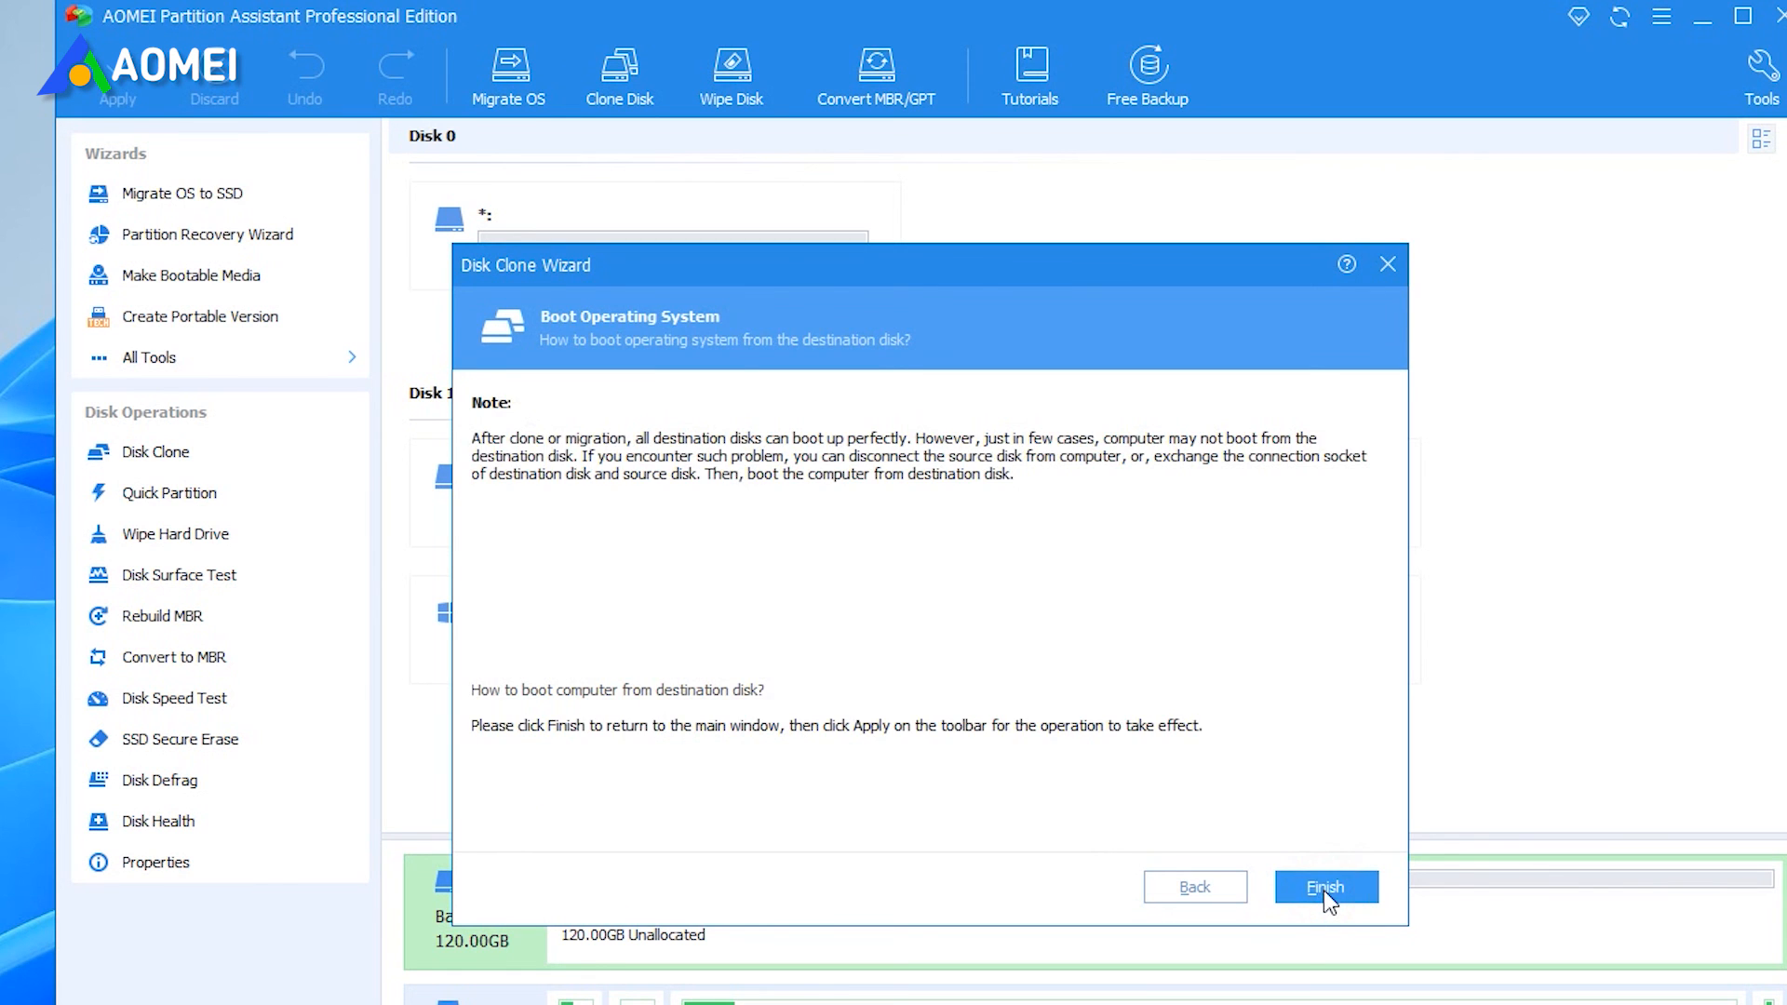
Step: Finish the clone wizard, apply the pending Disk 1 to Disk 0 clone, and proceed
{"action": "left_click", "coordinate": [1325, 887]}
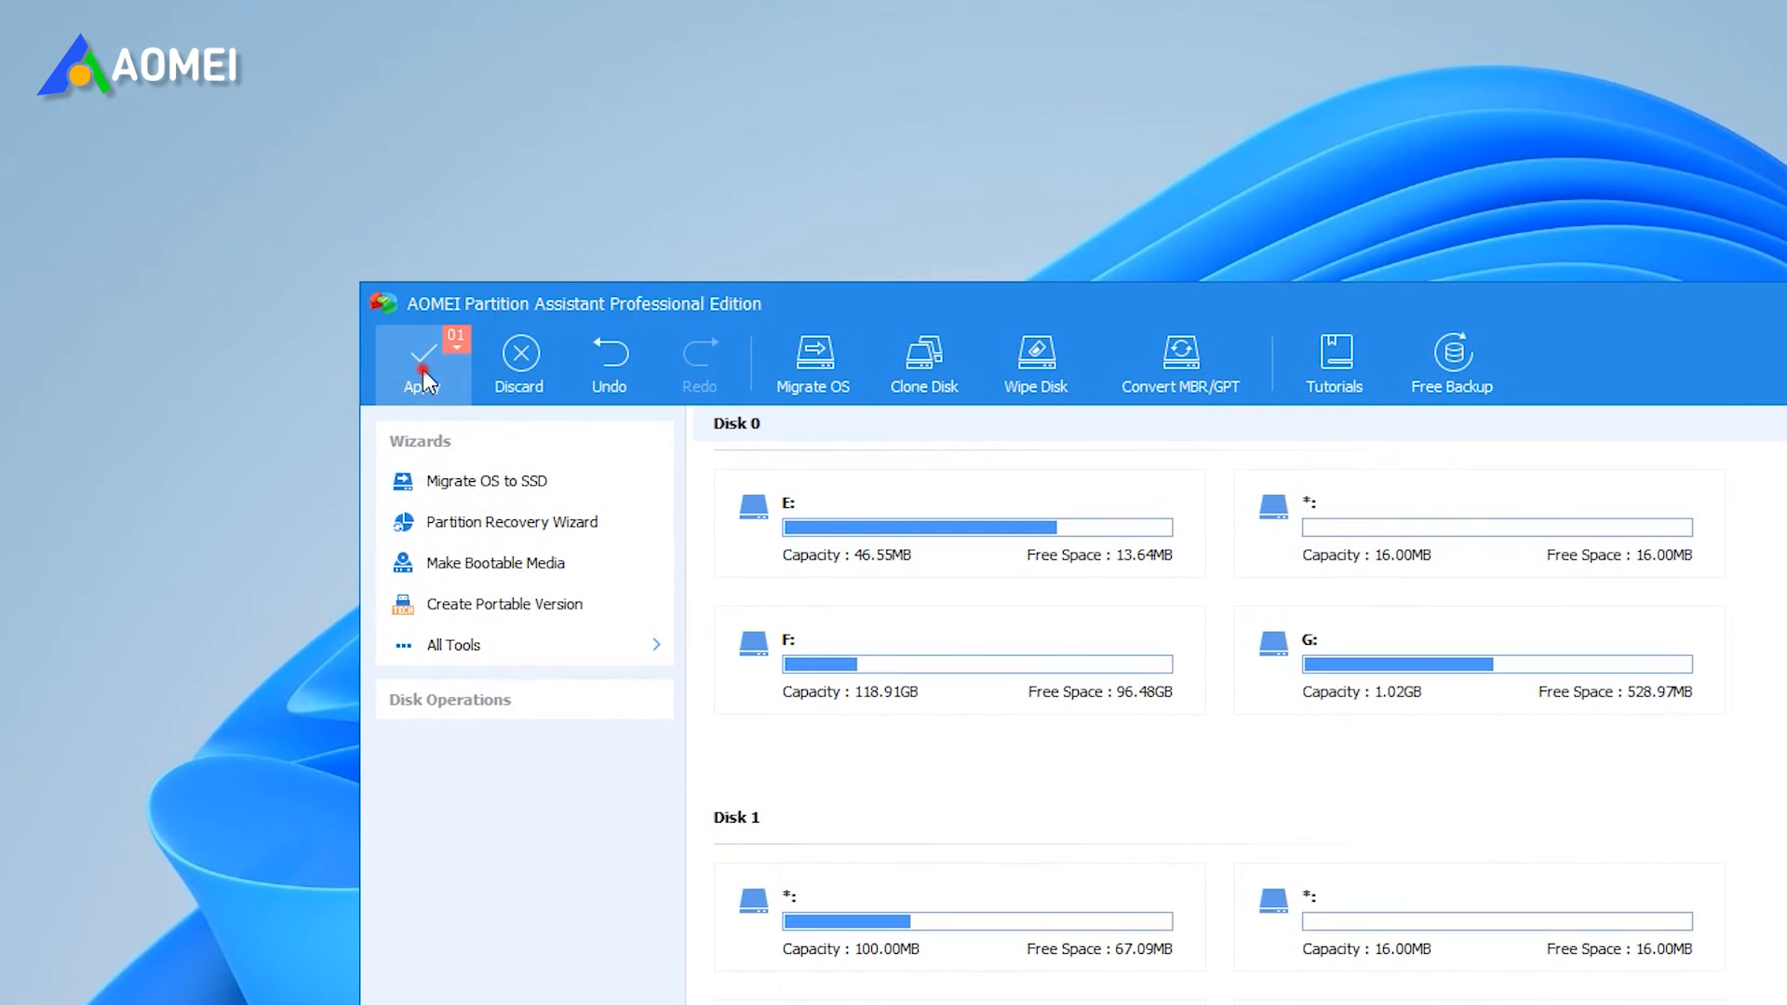
{"action": "left_click", "coordinate": [422, 365]}
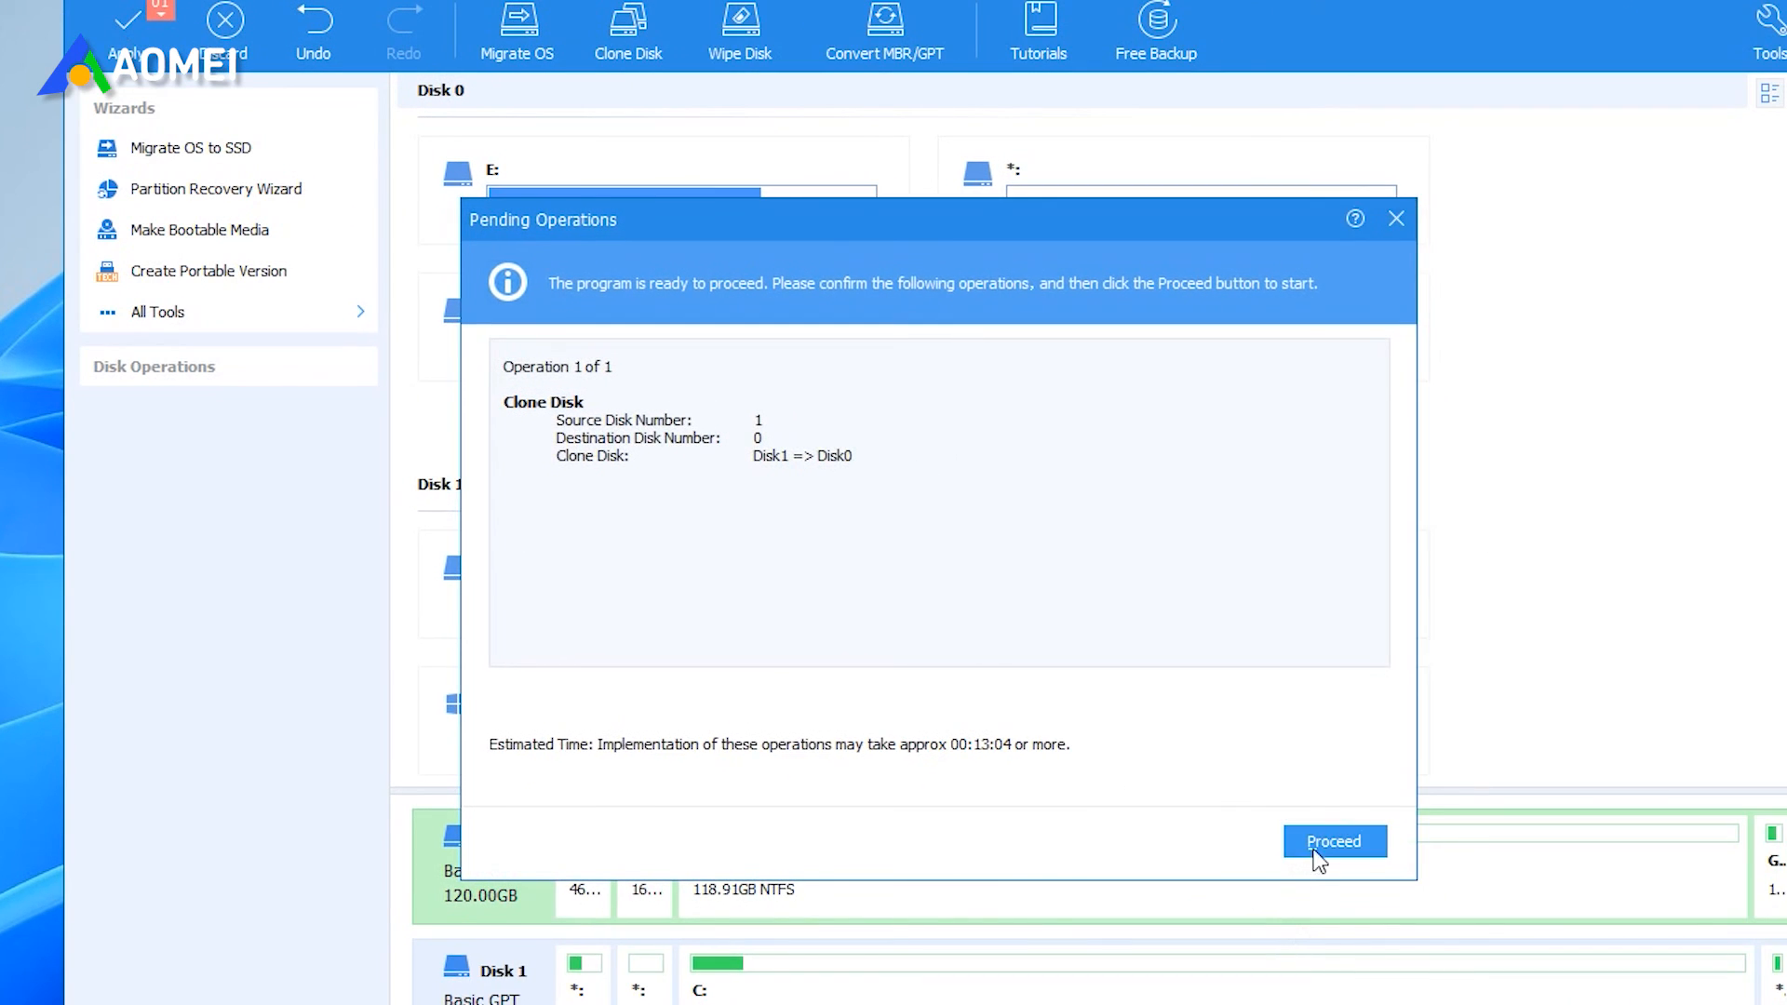
{"action": "left_click", "coordinate": [1334, 841]}
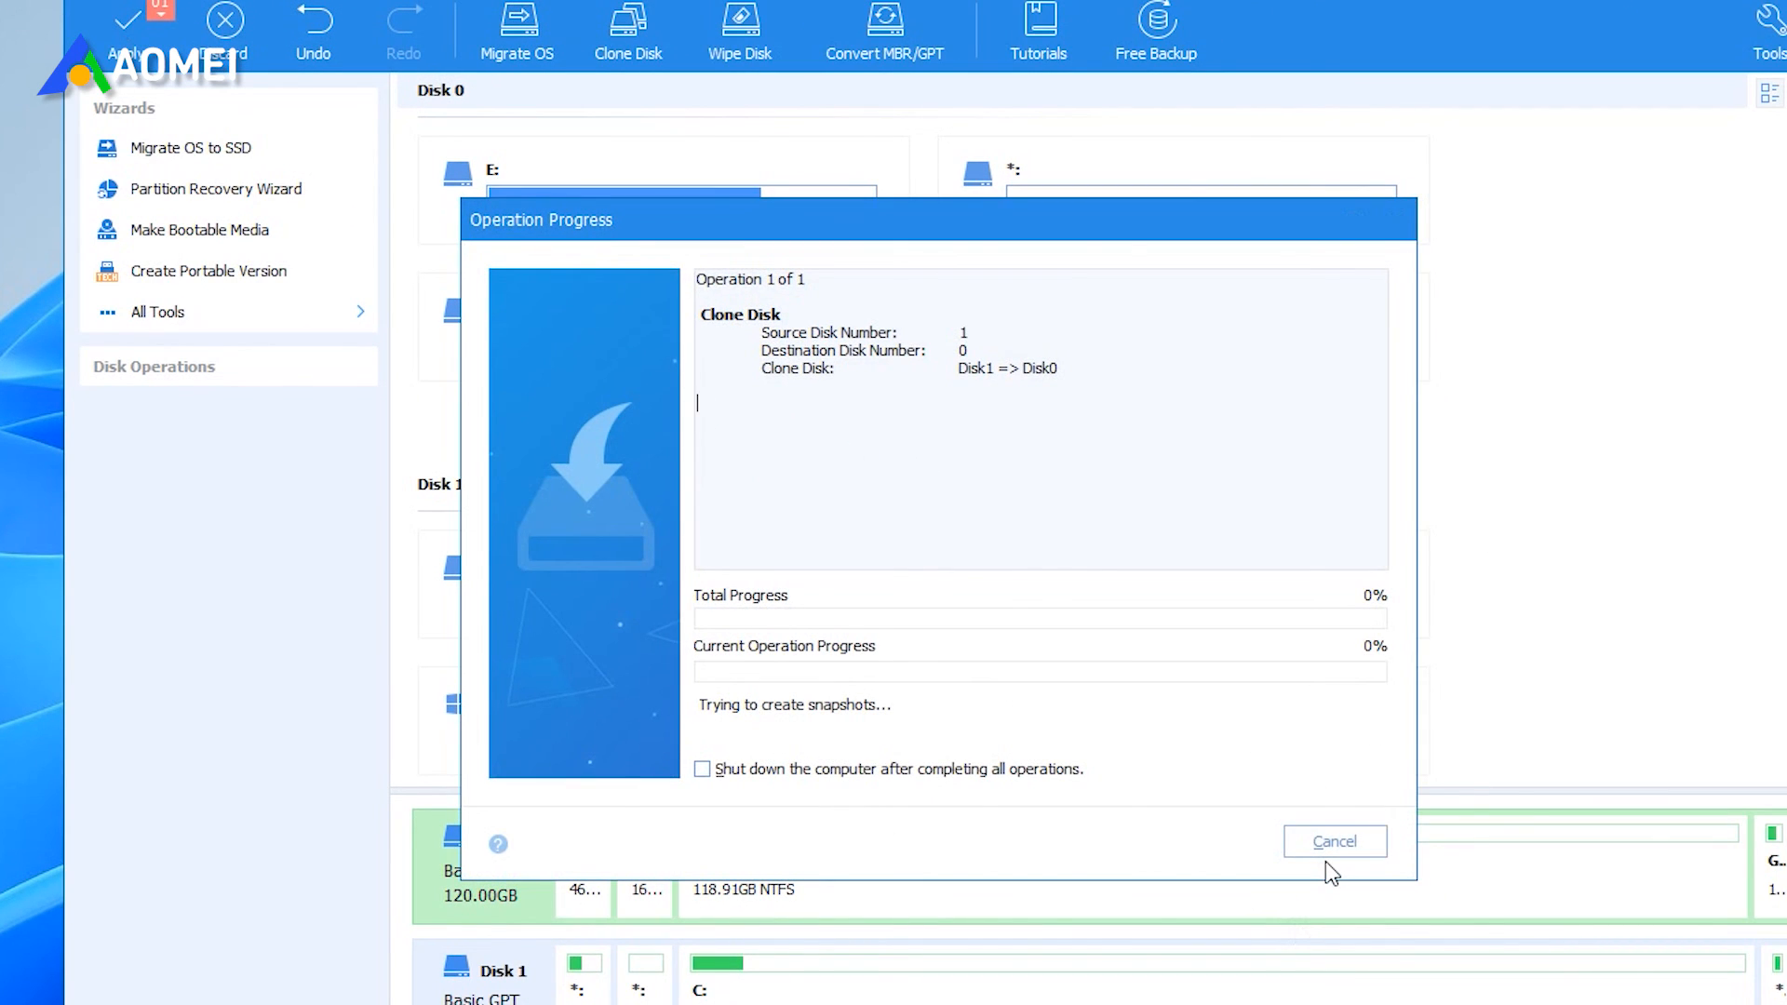